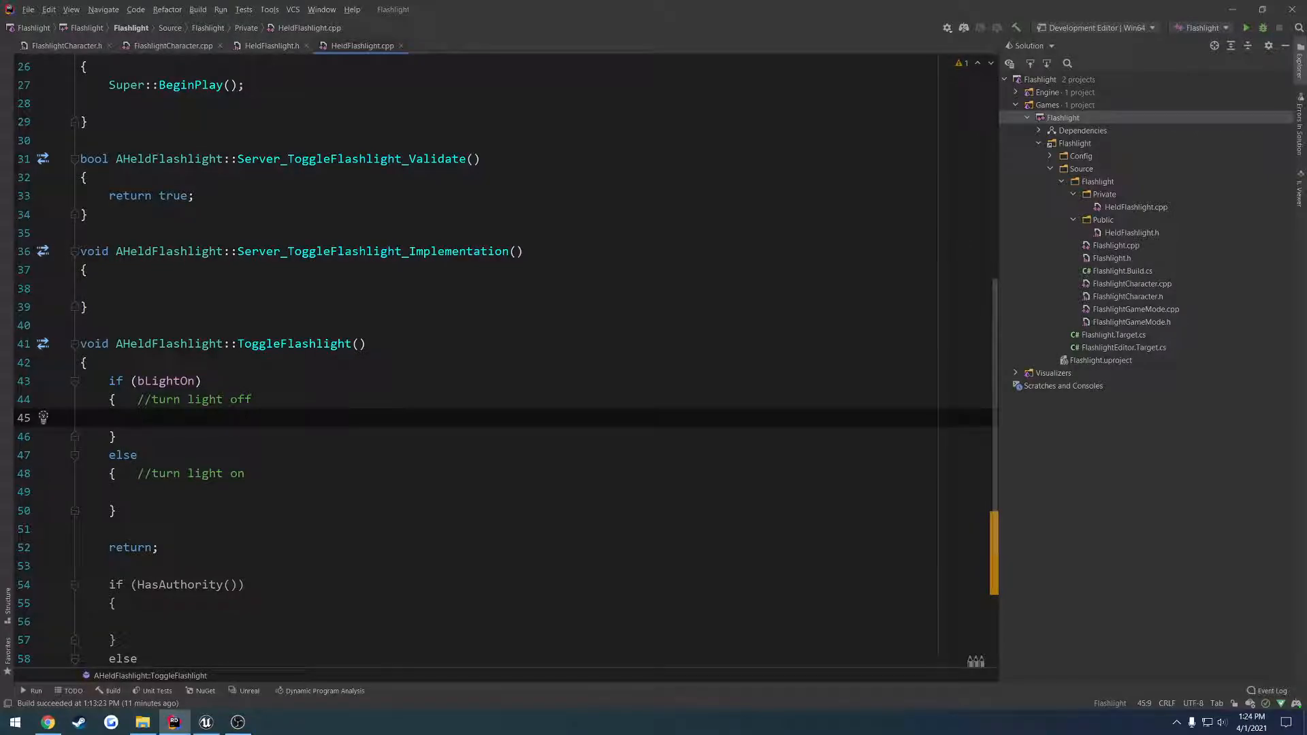
Step: Check the SpotLightComponent variable name in HeldFlashlight.h, then return to the source file
double_click(294, 343)
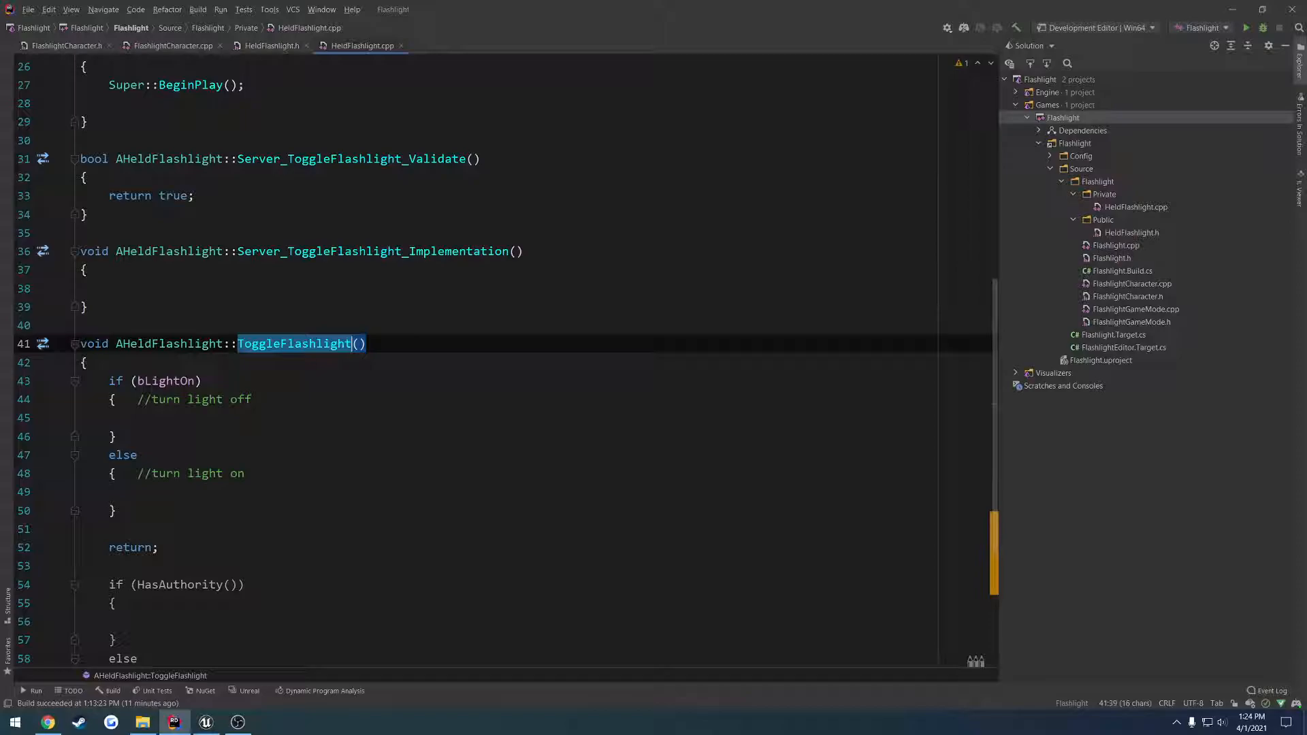
left_click(268, 47)
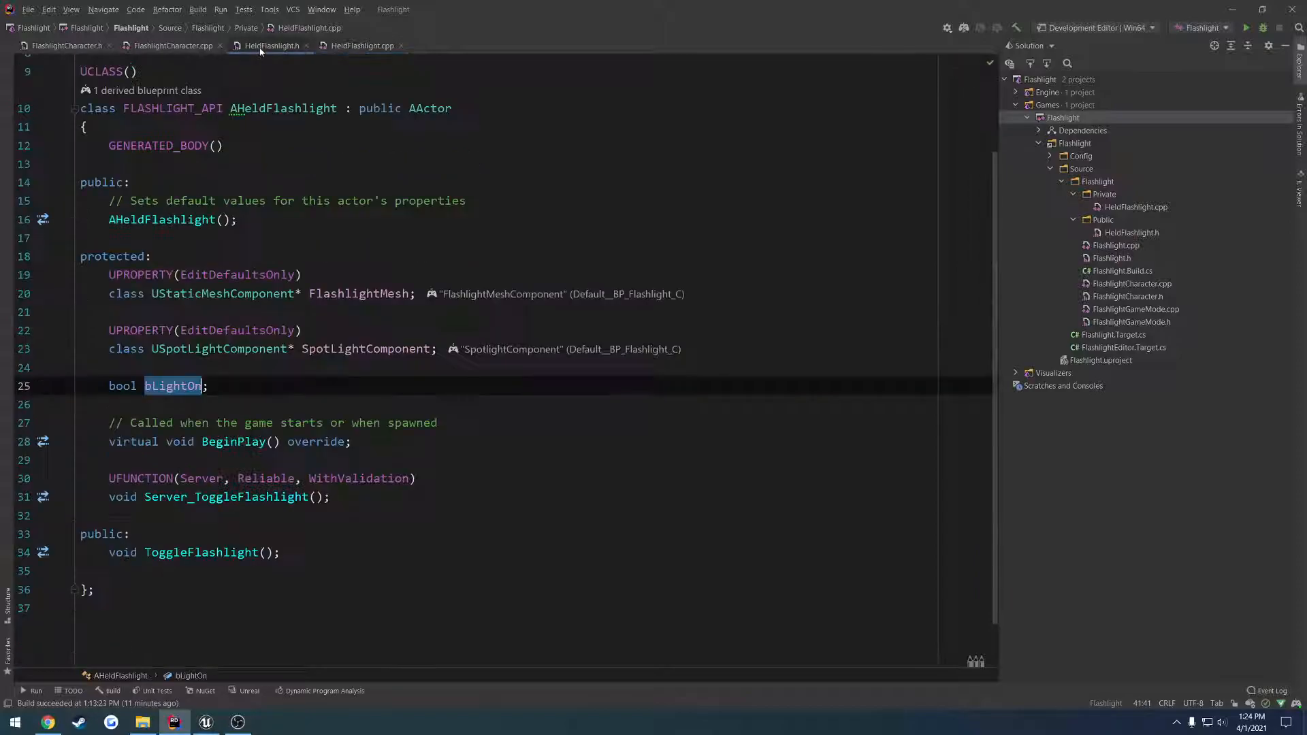
double_click(365, 349)
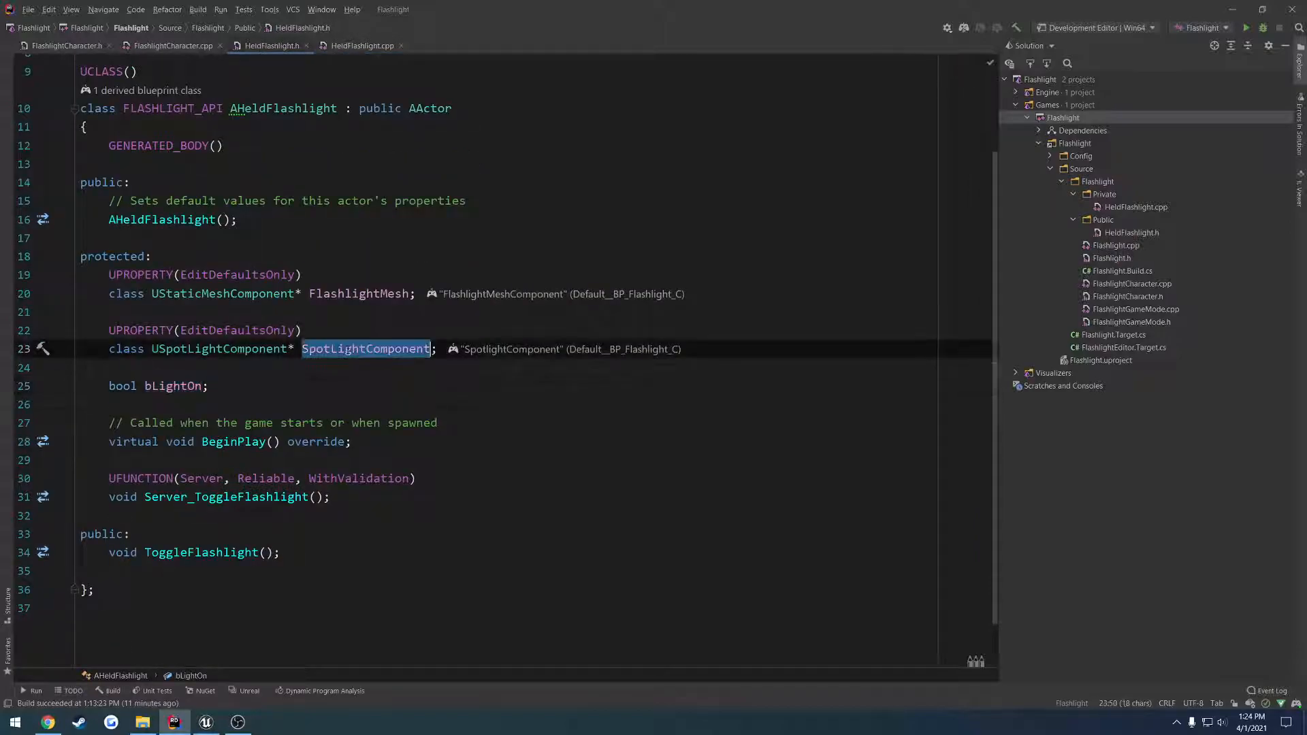
left_click(359, 46)
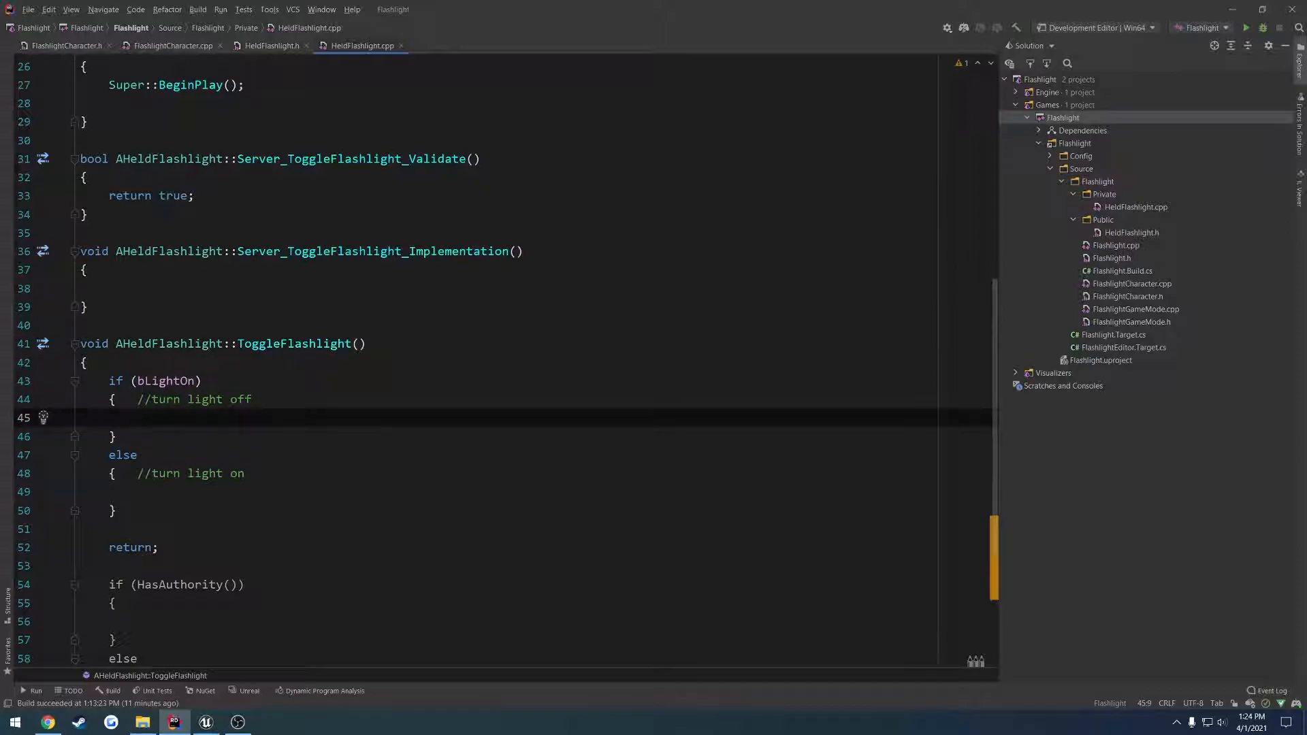
Step: Move SpotLightComponent->SetHiddenInGame(bLightOn); above the if/else and remove the on/off branches
type("FlashlightCo")
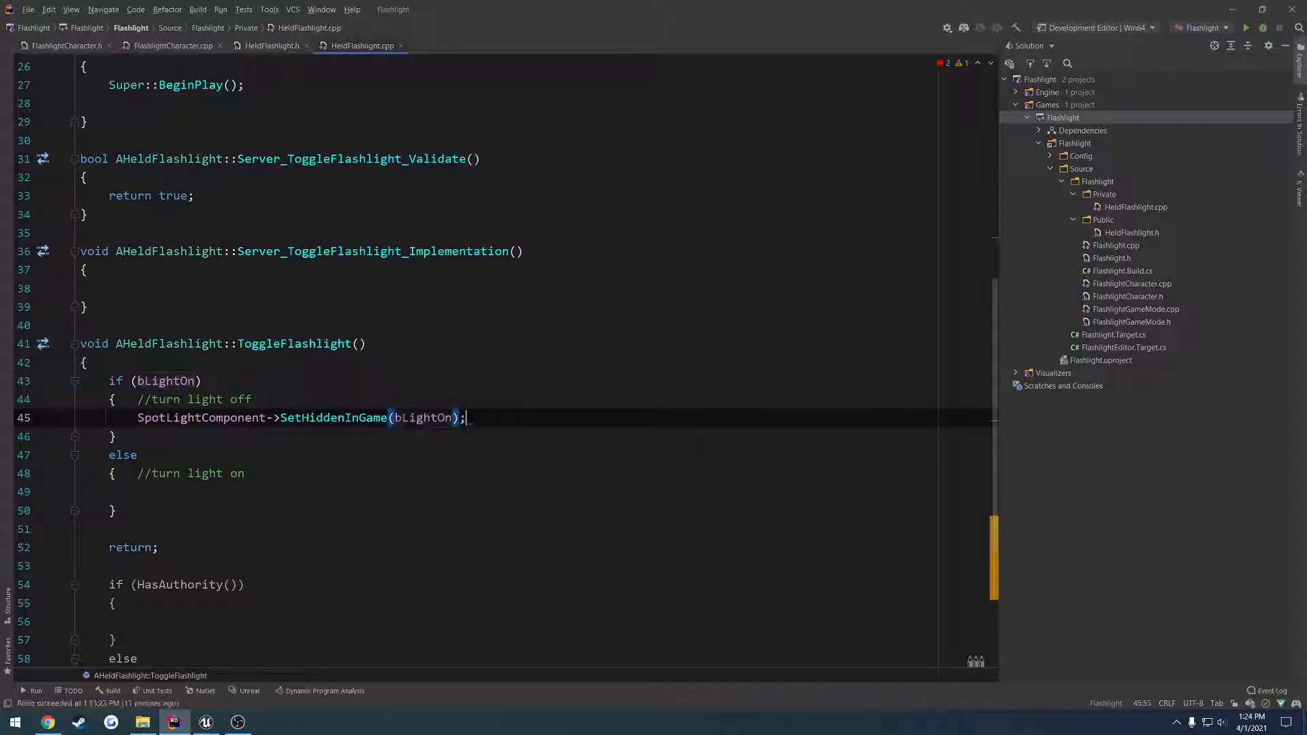
triple_click(300, 418)
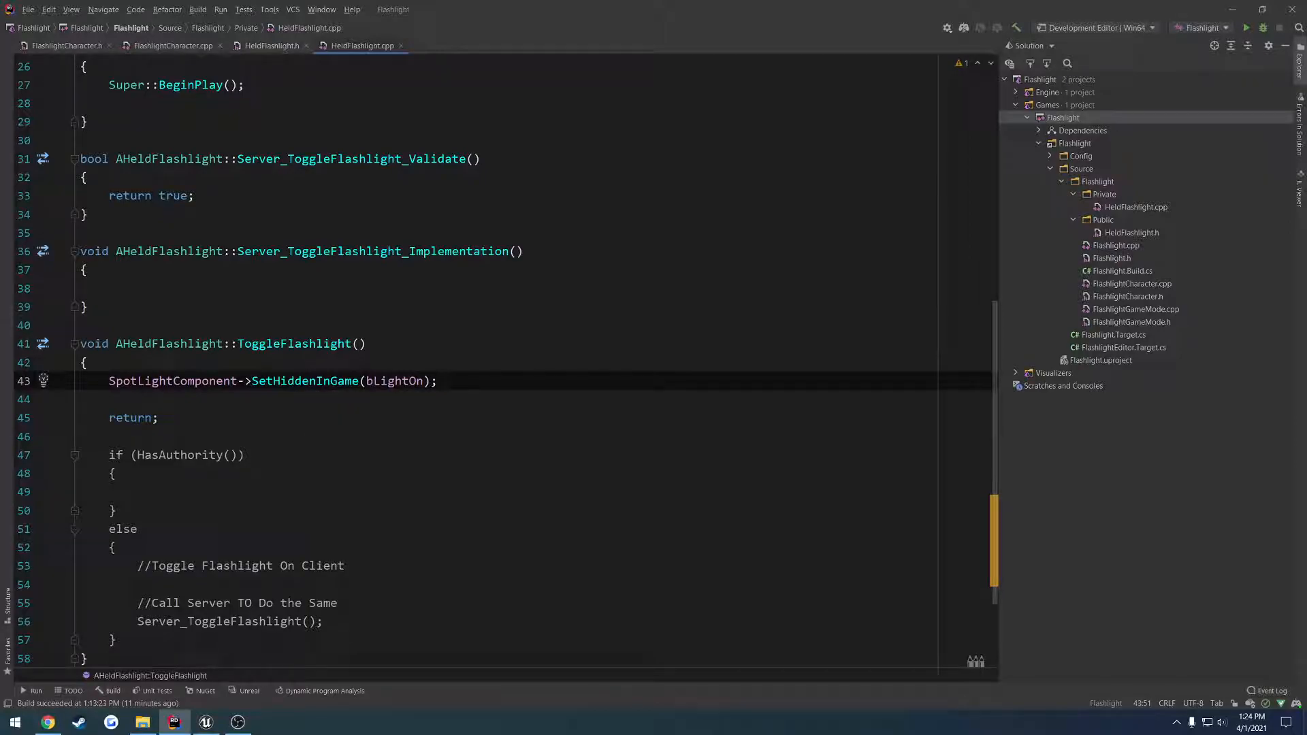
Step: Add bLightOn = !bLightOn; after the hide call, then build and launch the Unreal Editor
type("bLightOn = !")
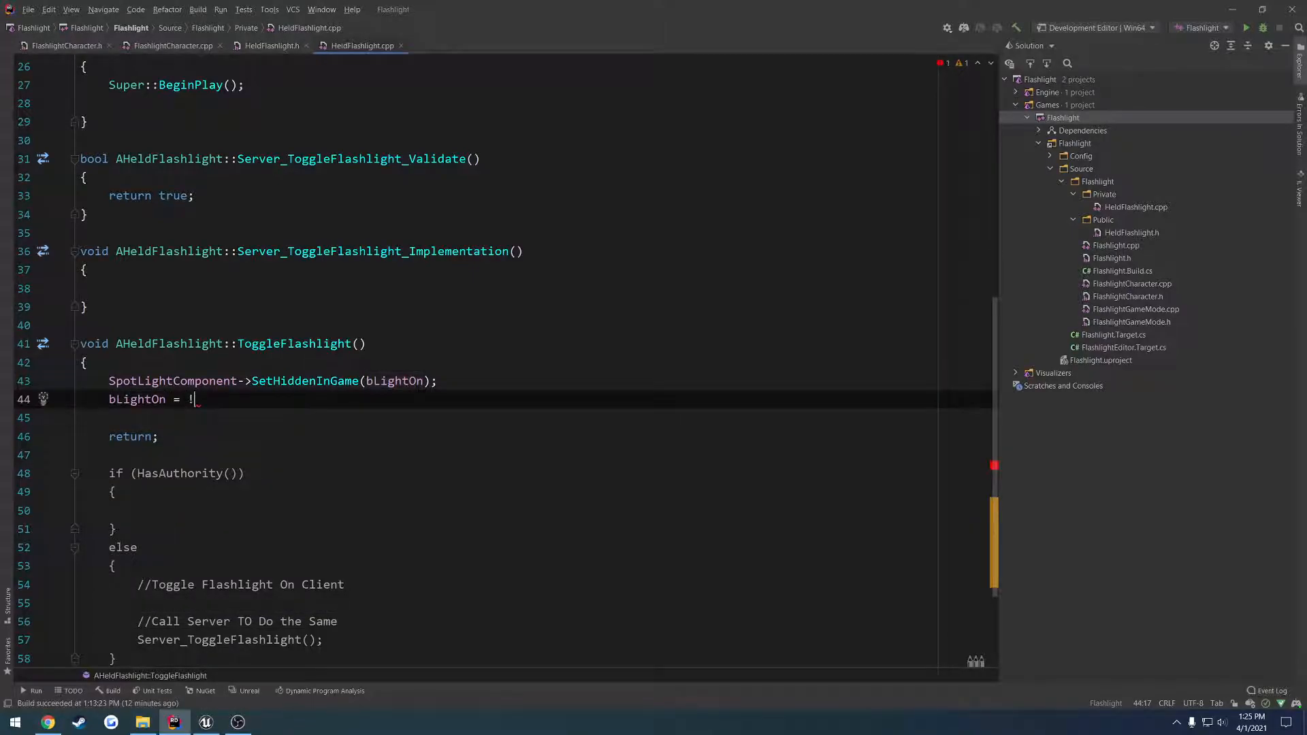
type("bLightOn;")
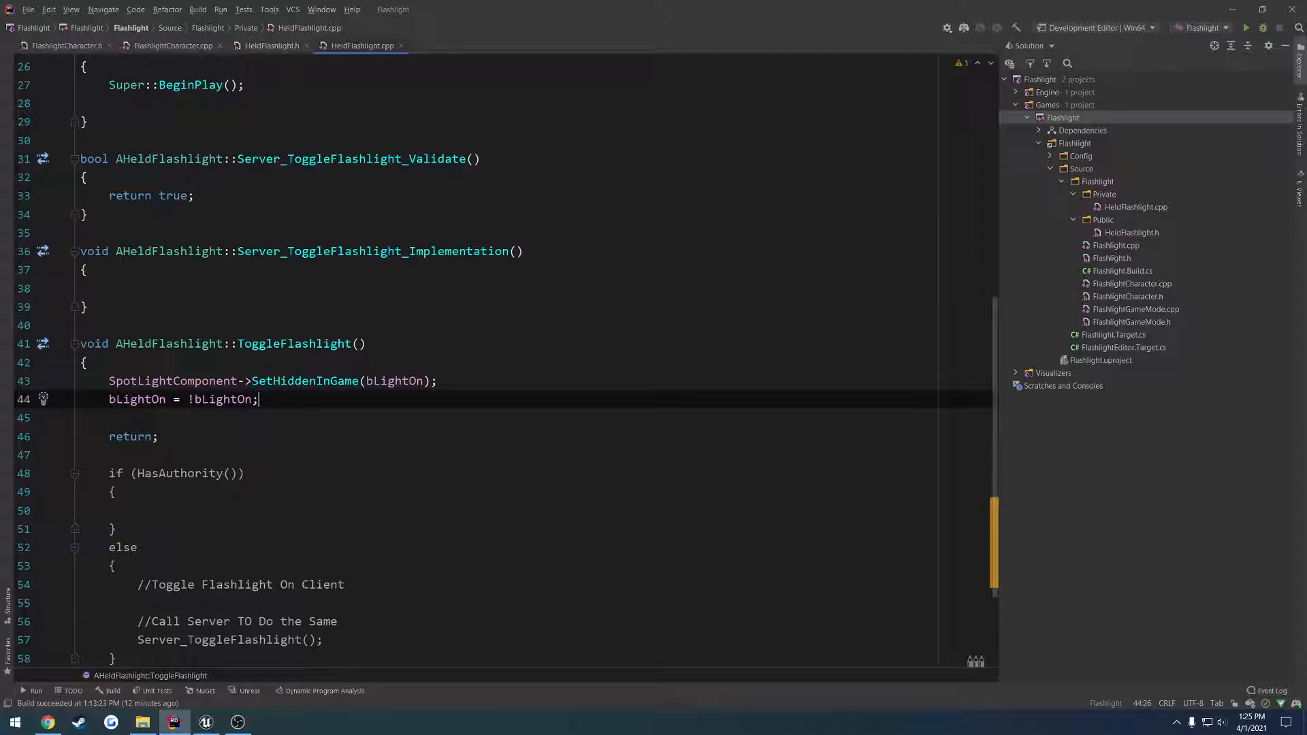
double_click(394, 382)
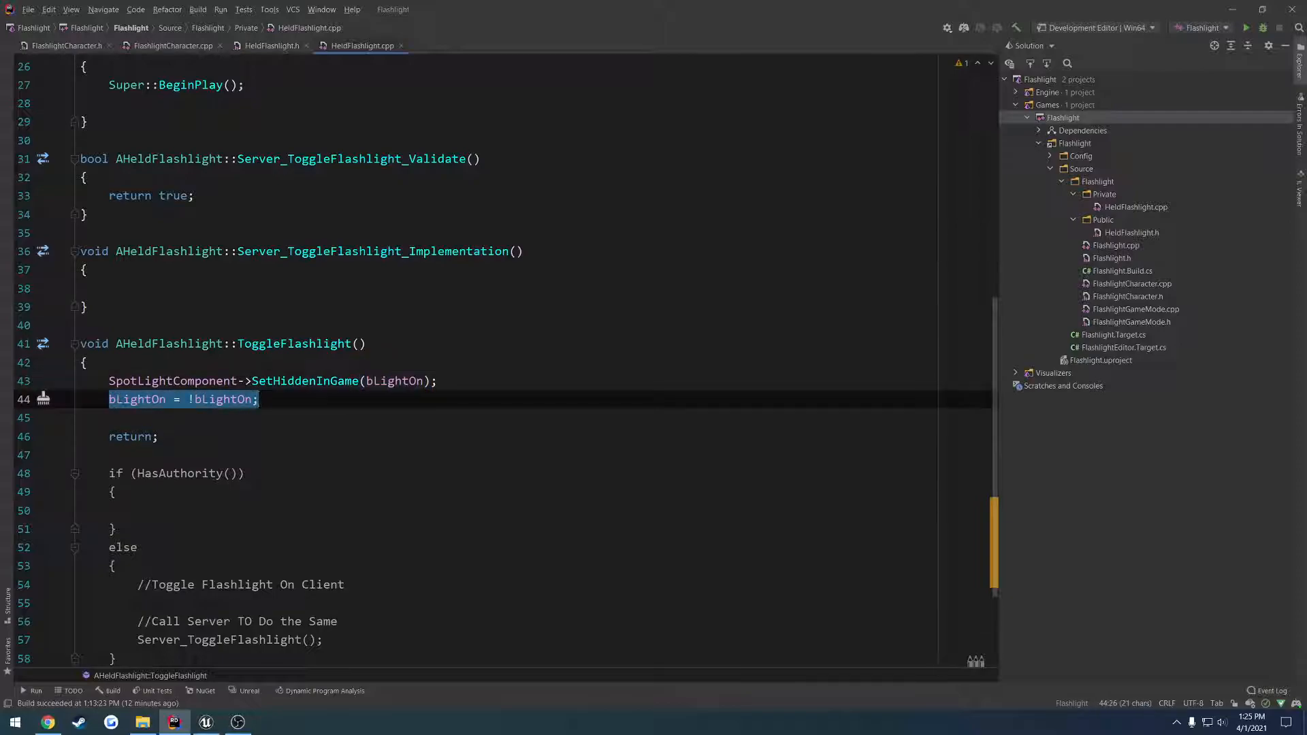
left_click(258, 399)
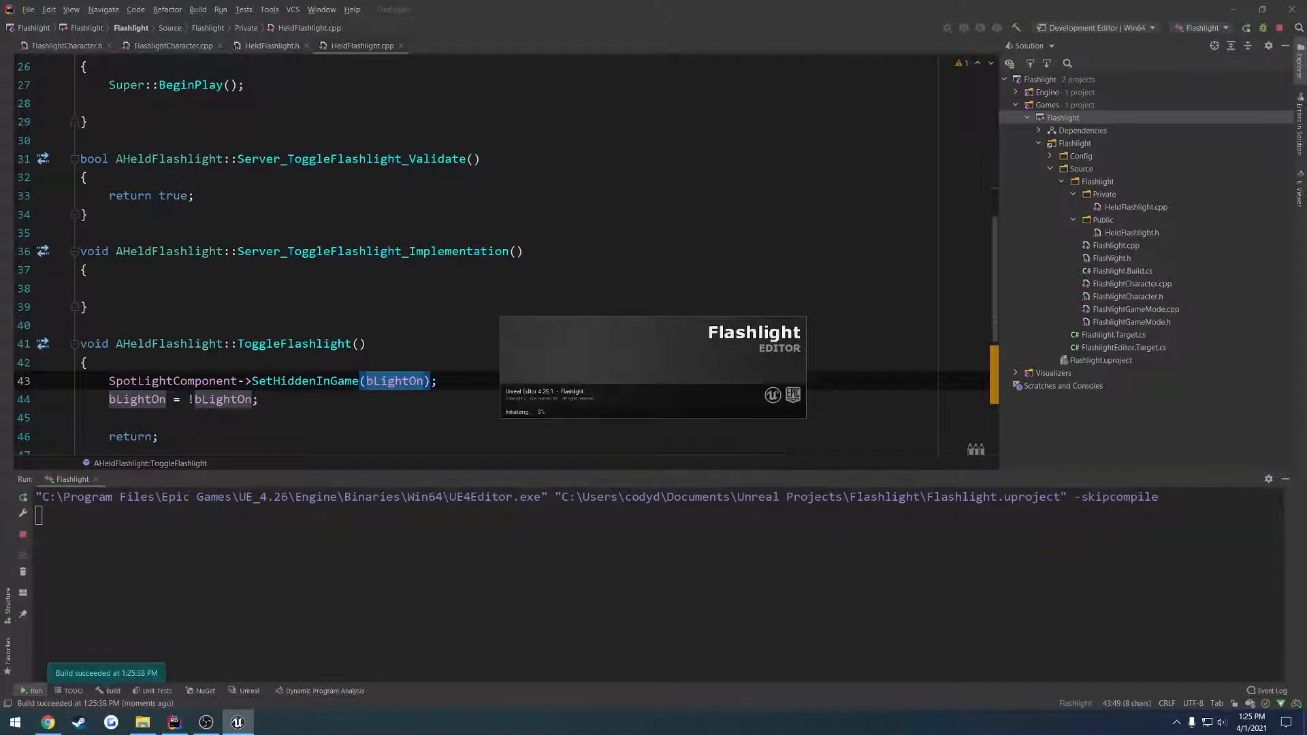
Step: Review the Play settings: Number of Players 2, Net Mode Play As Listen Server
left_click(80, 478)
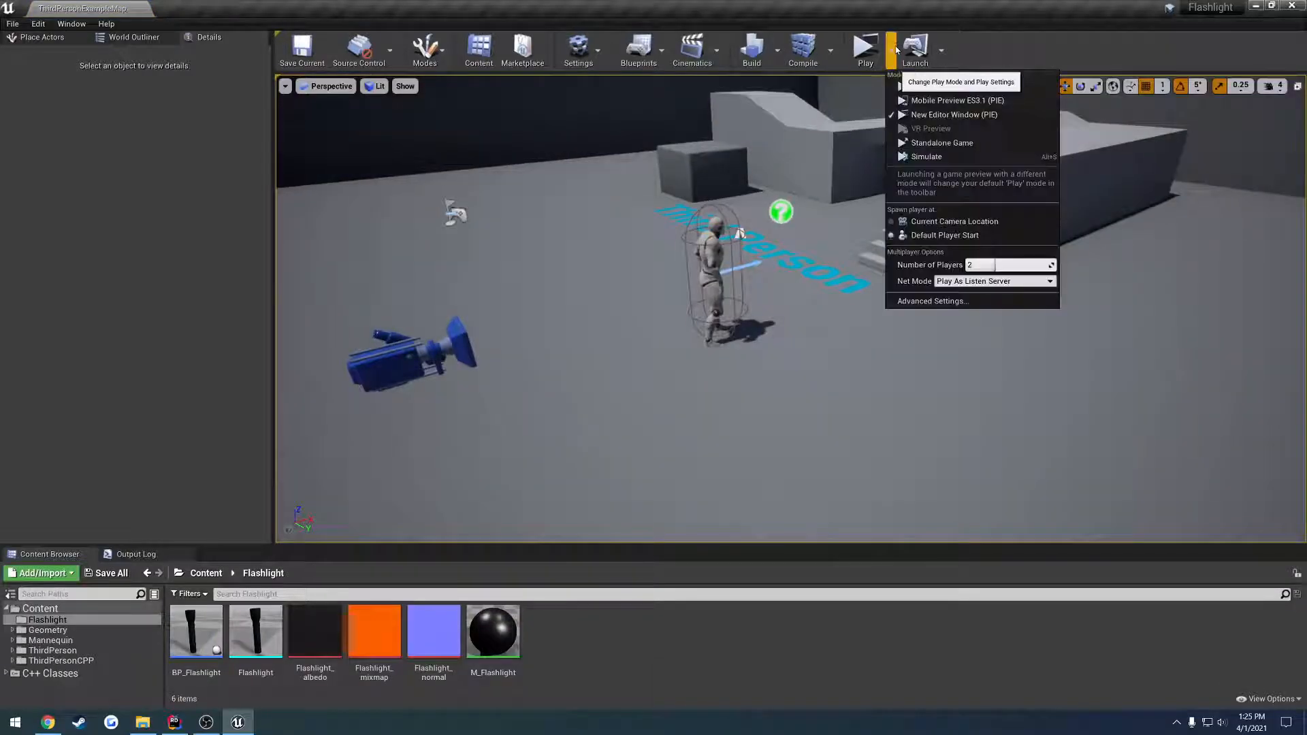
left_click(953, 115)
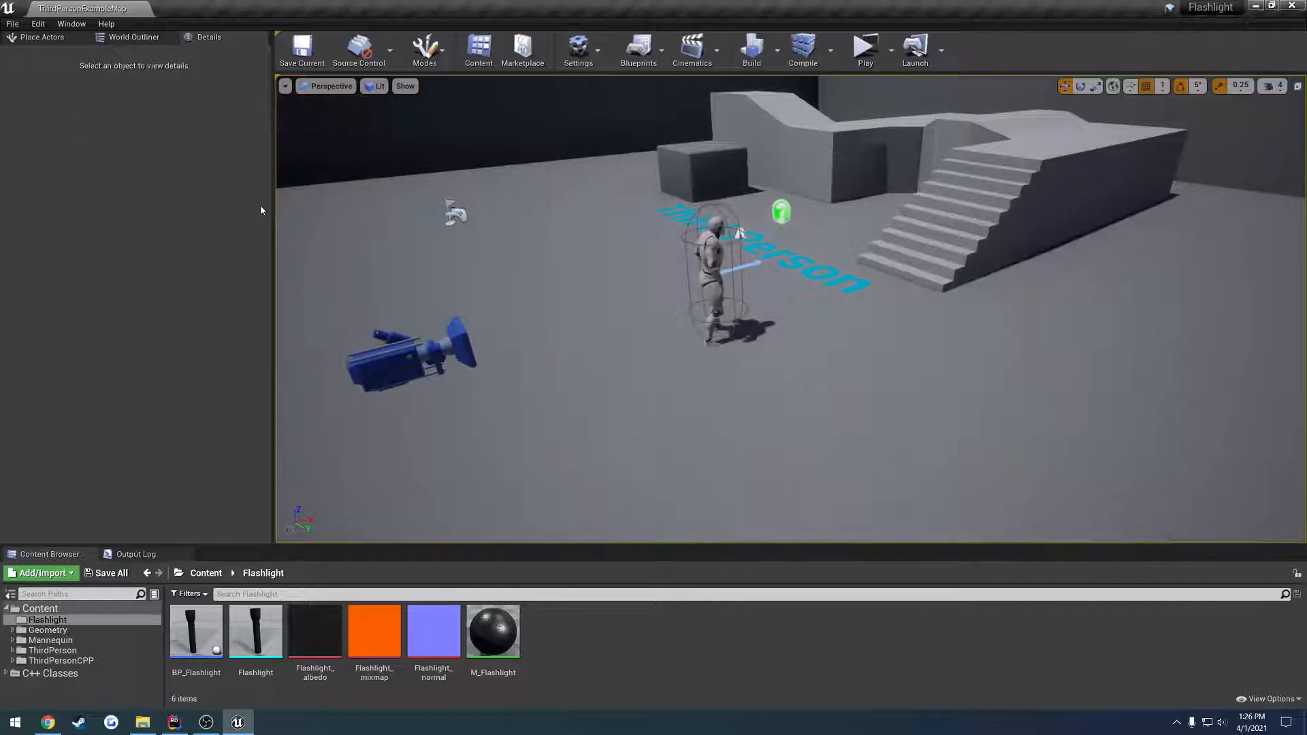
left_click(173, 722)
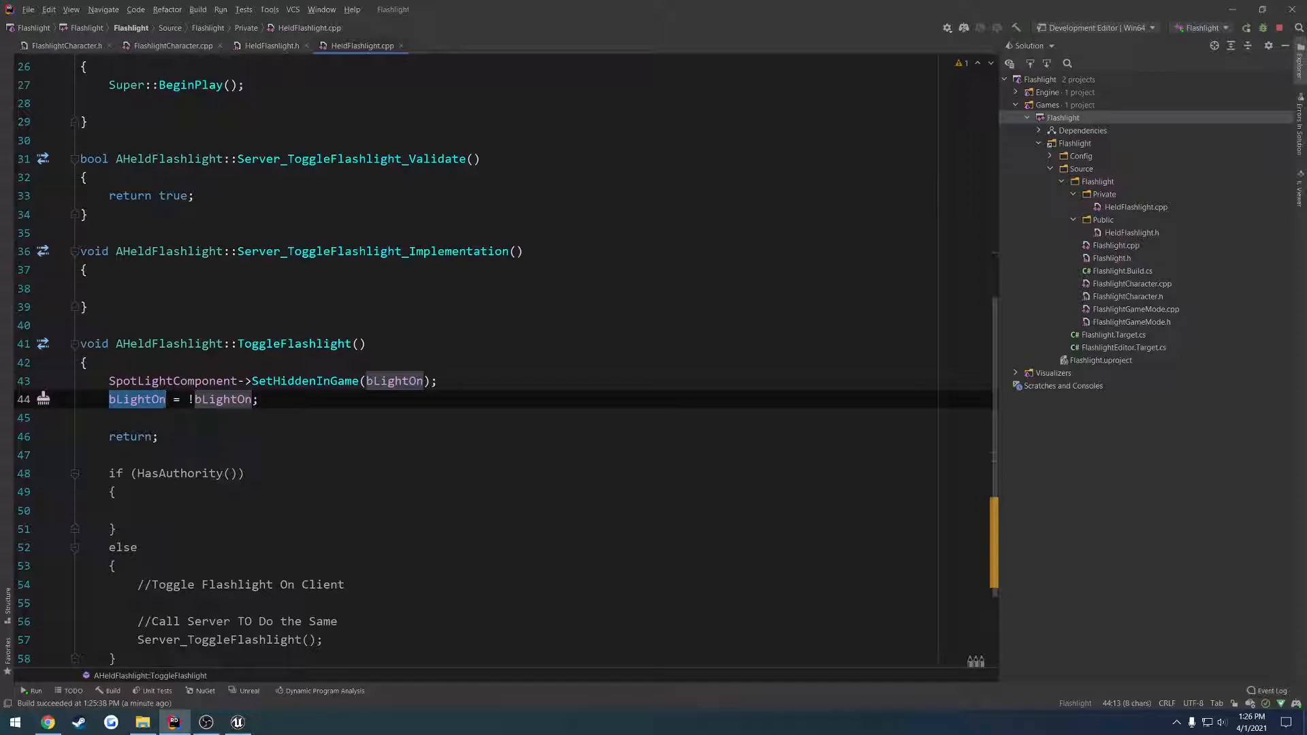
Step: Include "Net/UnrealNetwork.h" and register bLightOn with DOREPLIFETIME in GetLifetimeReplicatedProps
left_click(169, 45)
type("#include \"U")
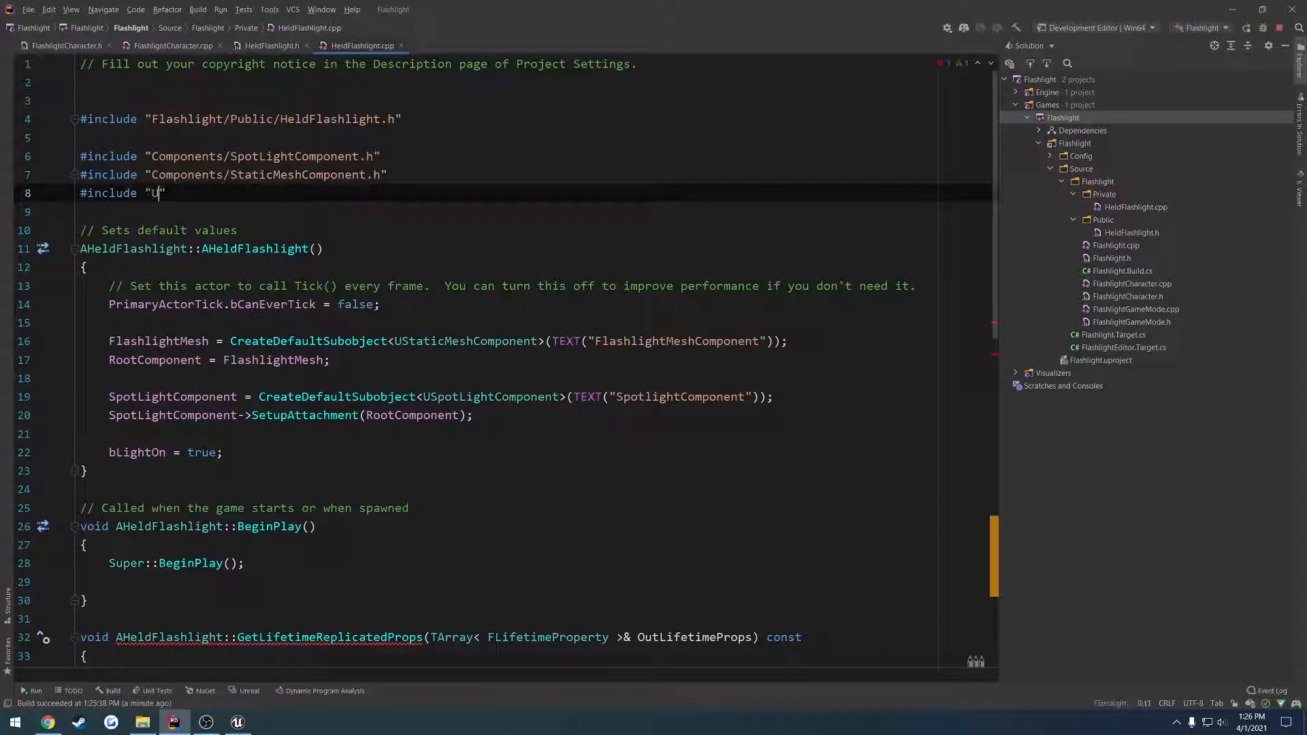
type("nrealN")
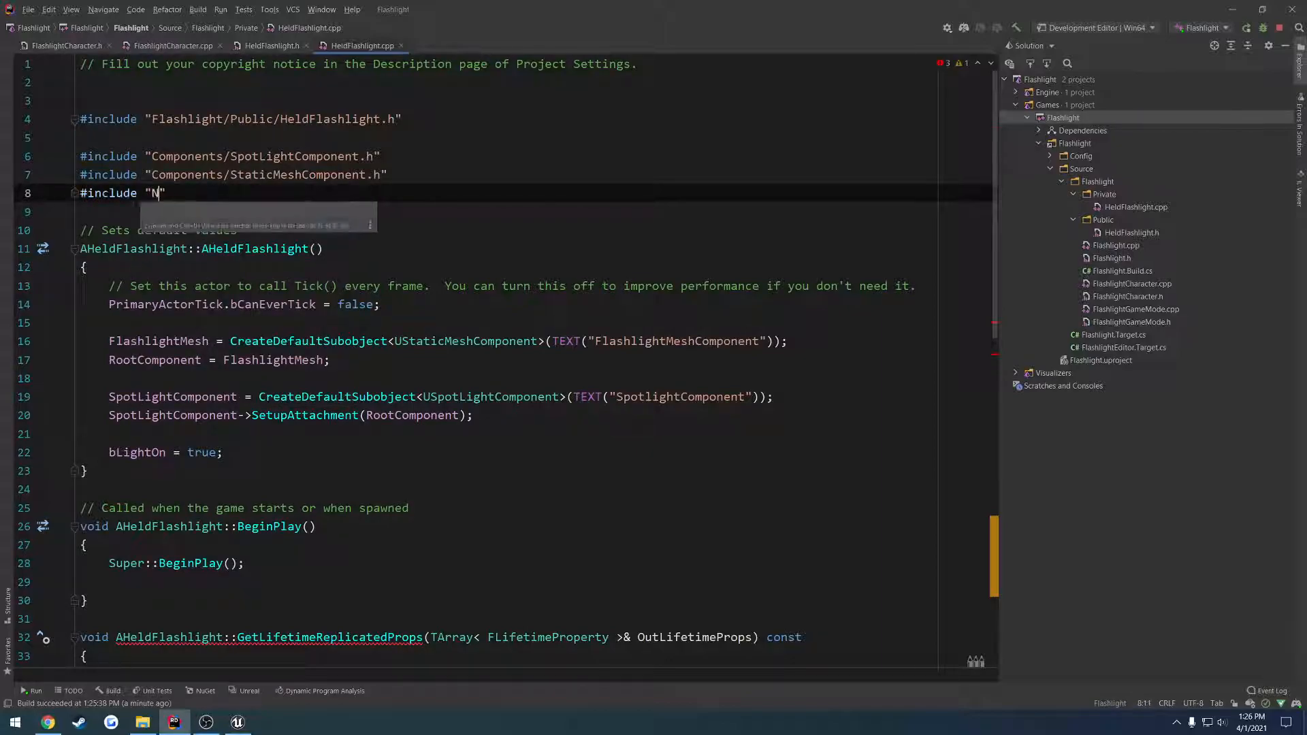
type("et/UnrealNetwork.h")
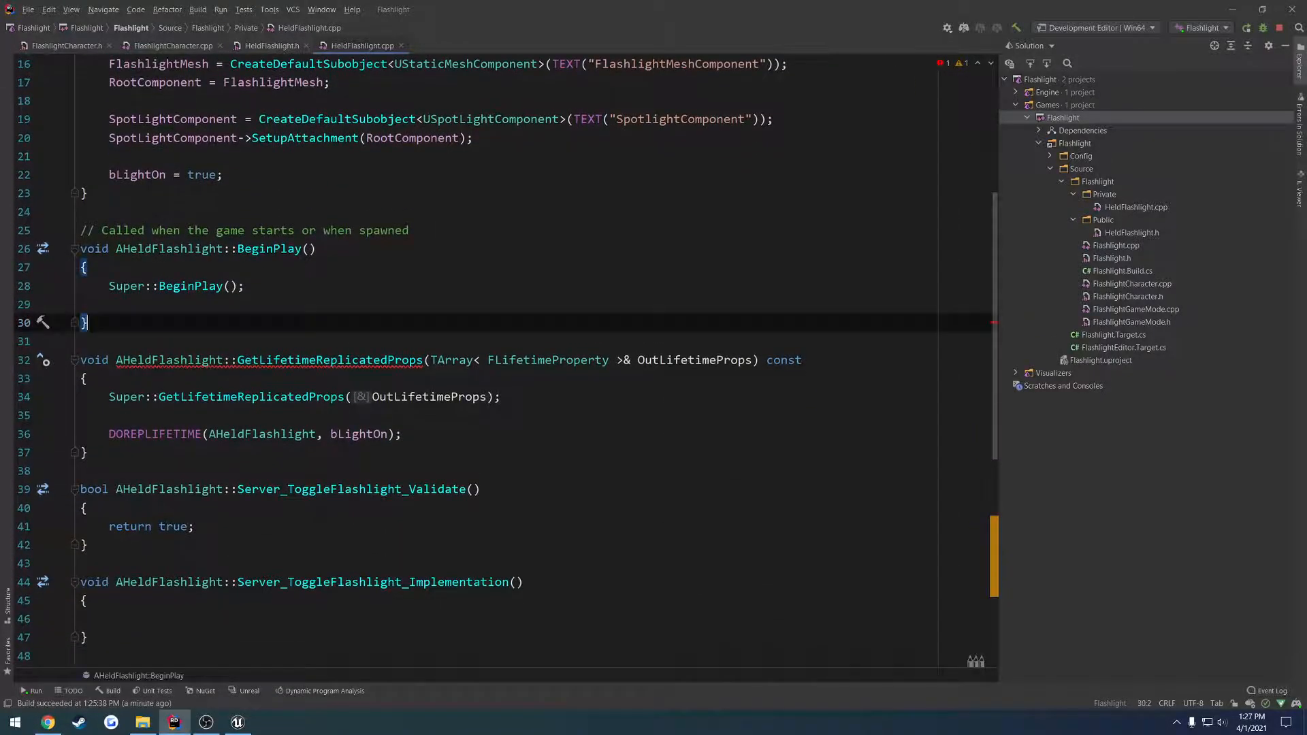
Step: Set bReplicates = true; in the AHeldFlashlight constructor
scroll("up", 3)
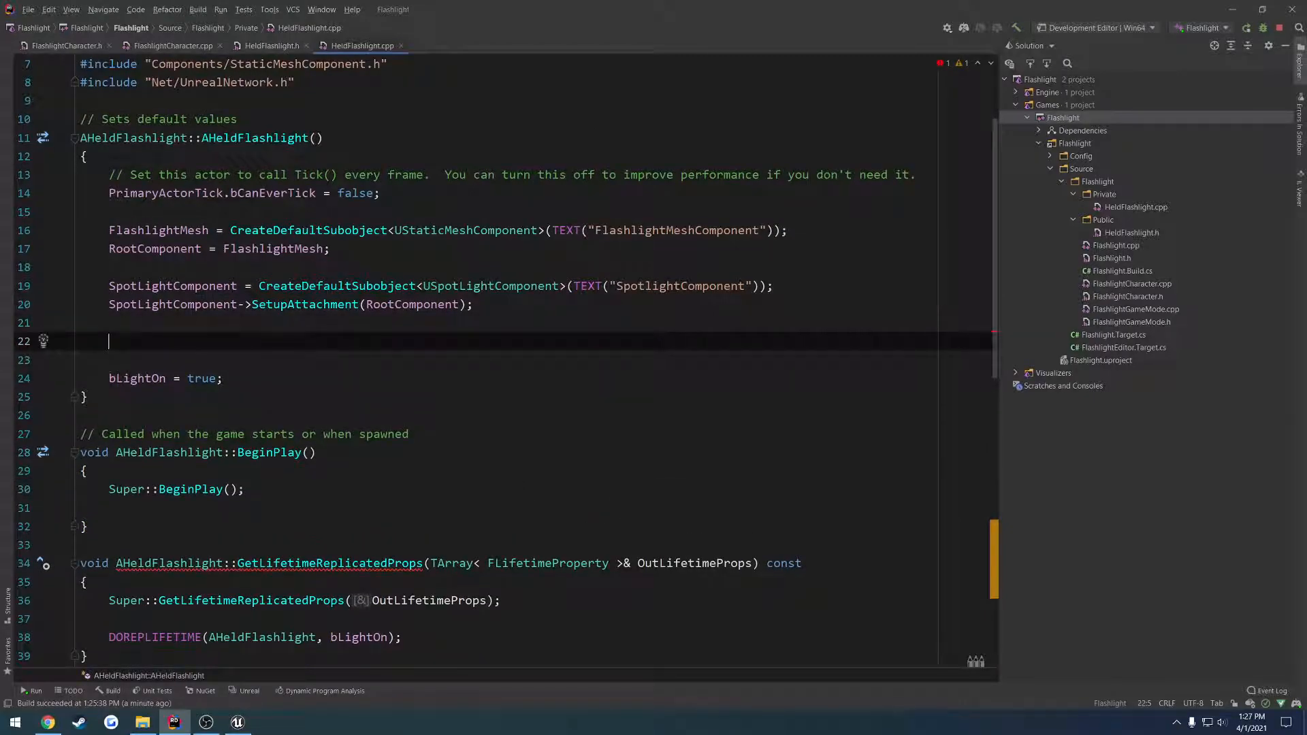
type("bSetR")
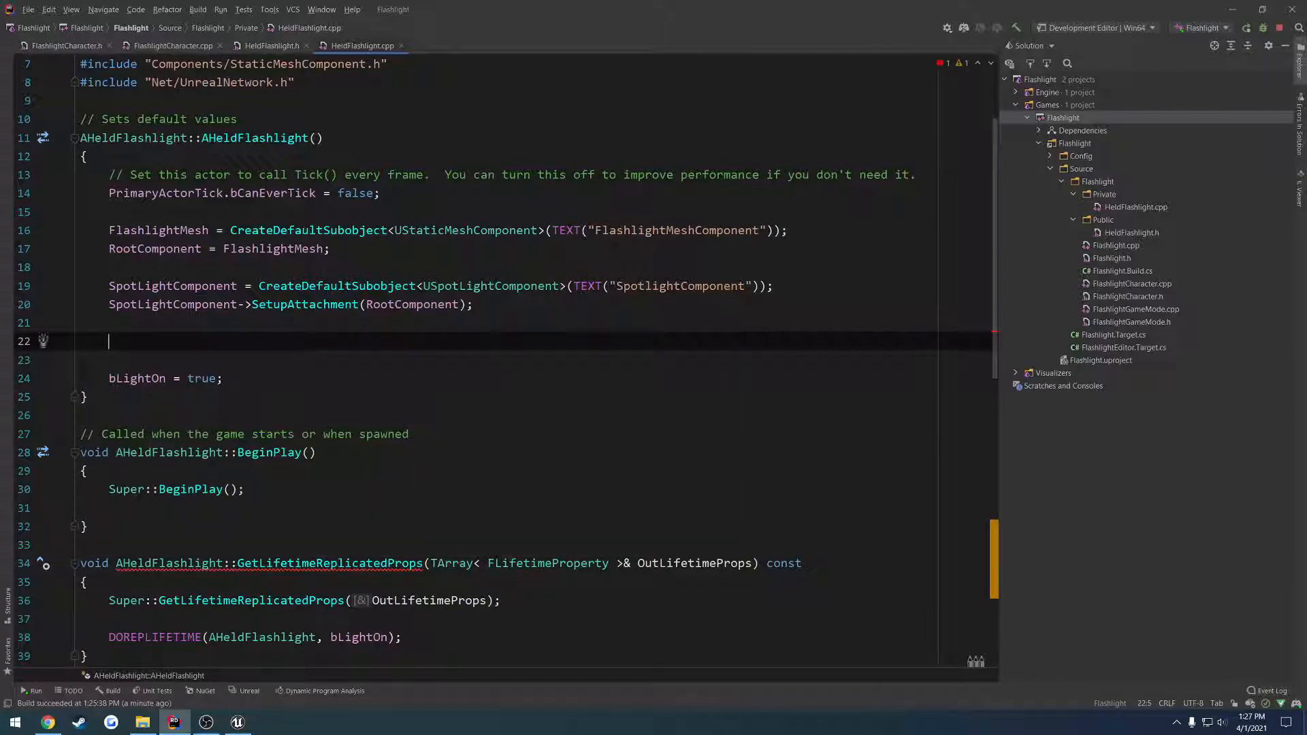
type("bReplicates = t")
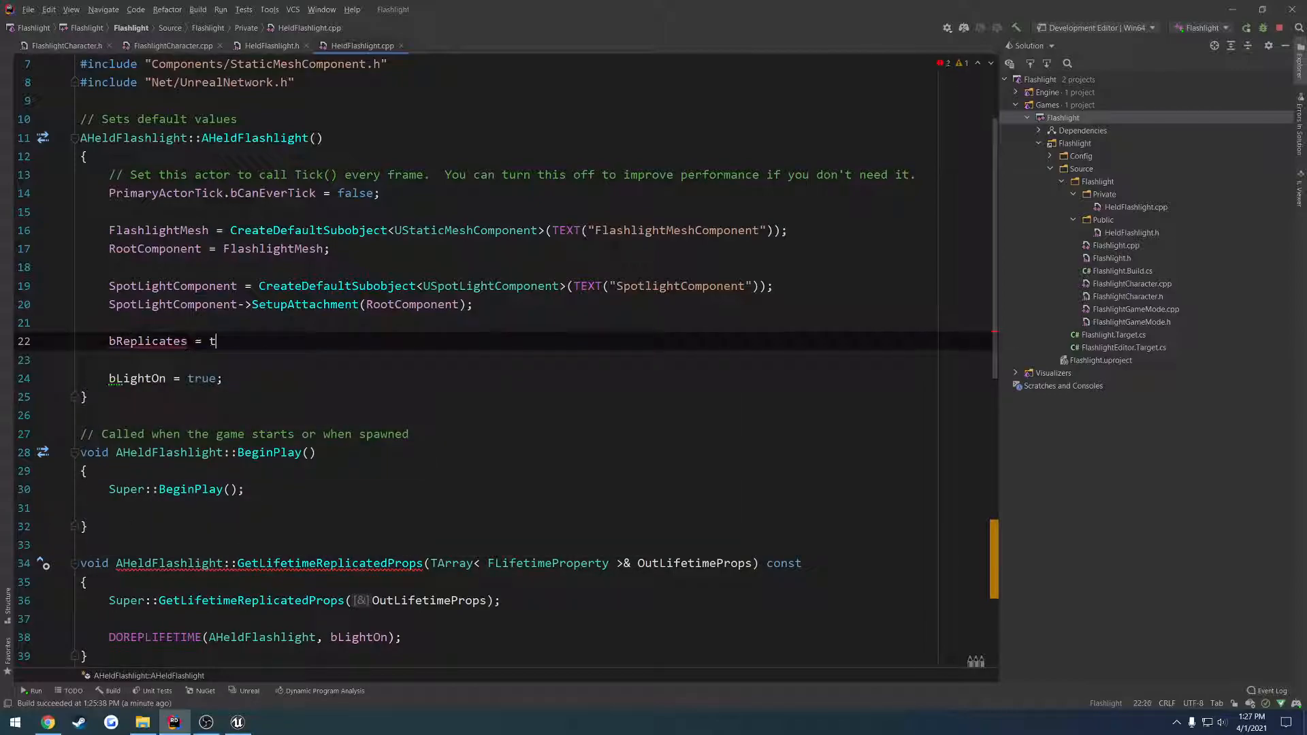
type("rue;")
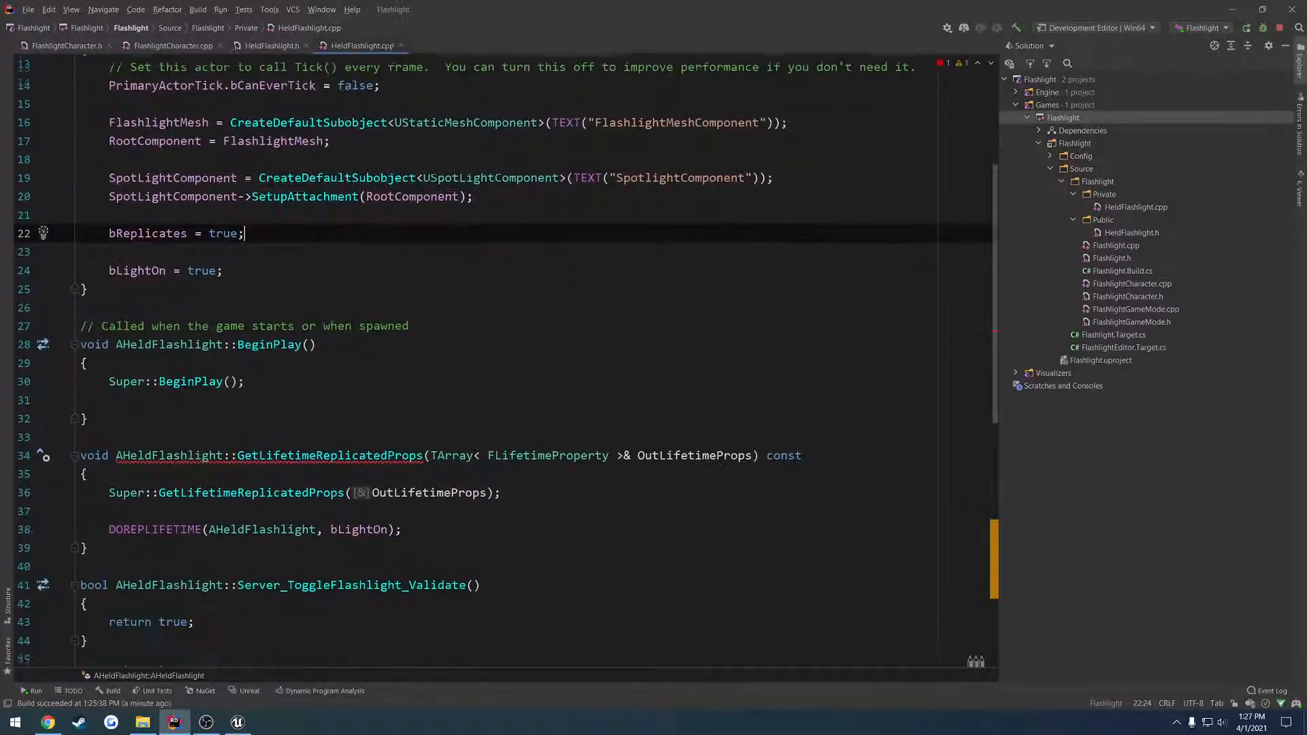
scroll("down", 3)
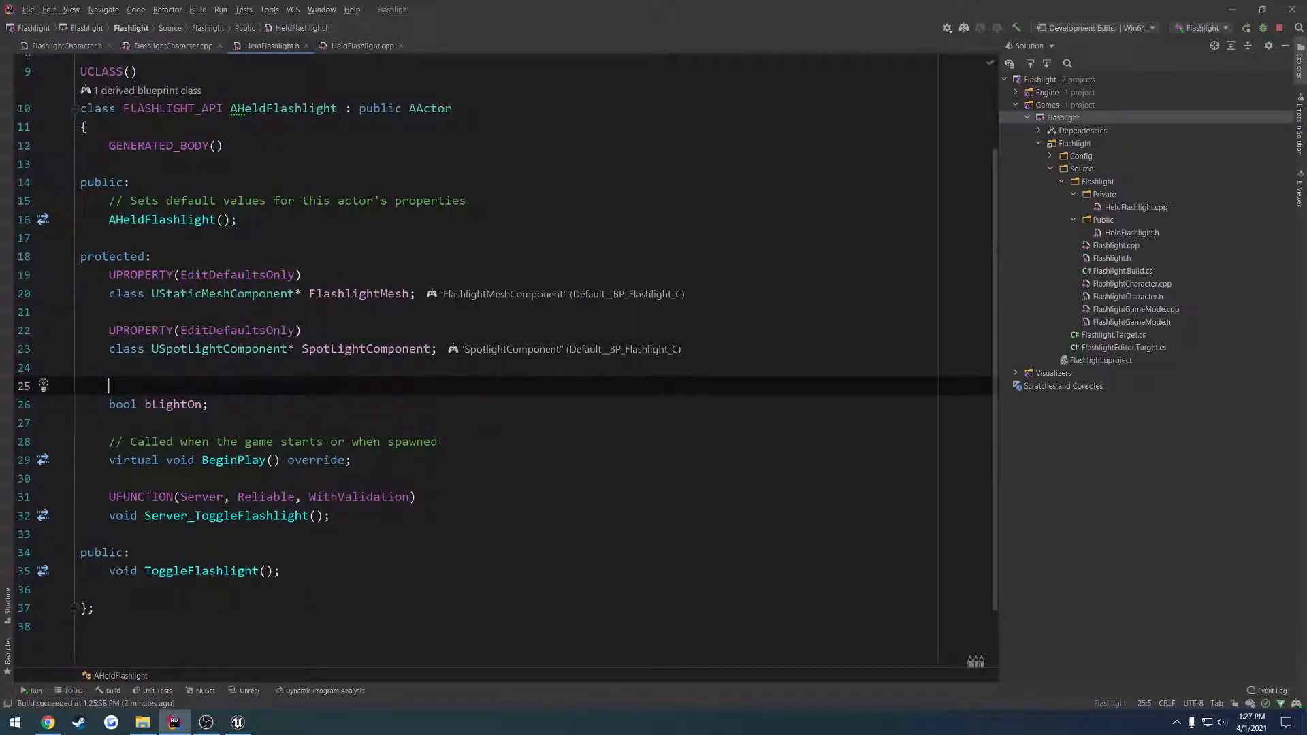
Step: Mark bLightOn with UPROPERTY(ReplicatedUsing = OnRep_LightToggled)
type("UPROPERTY(Replicat")
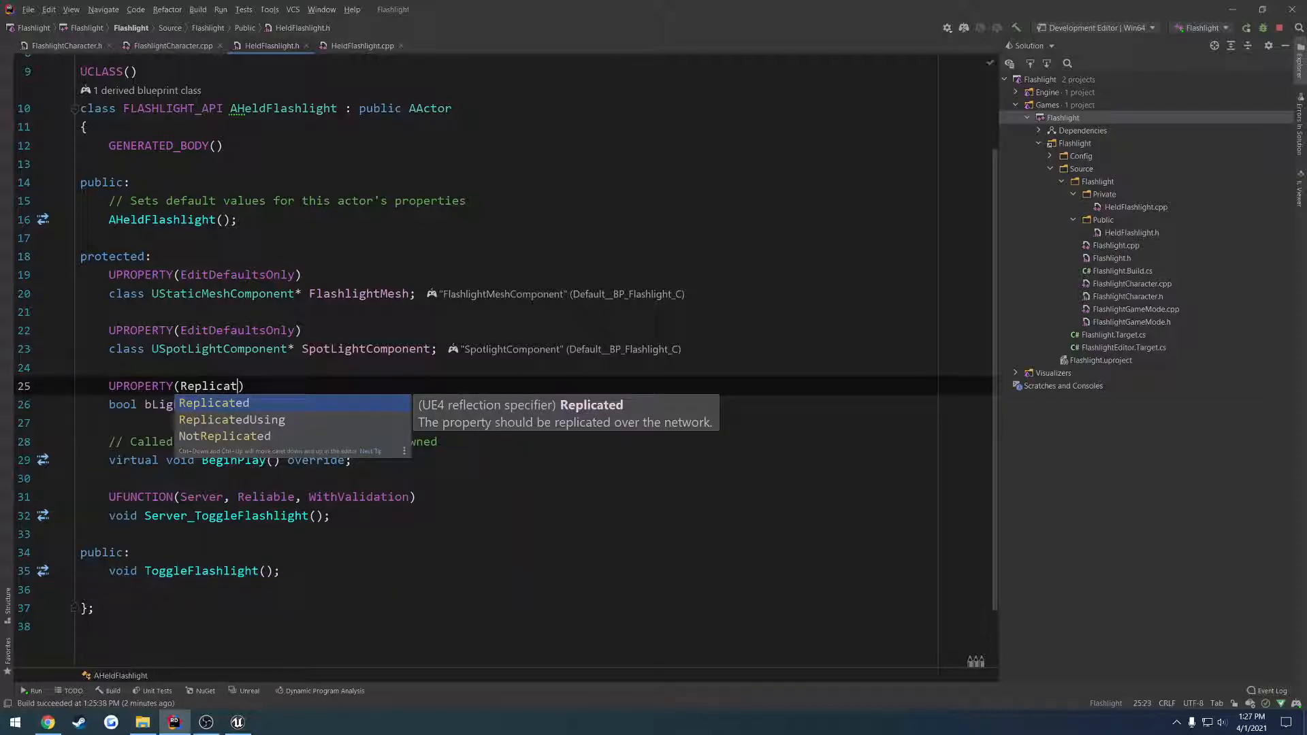
type("Using =")
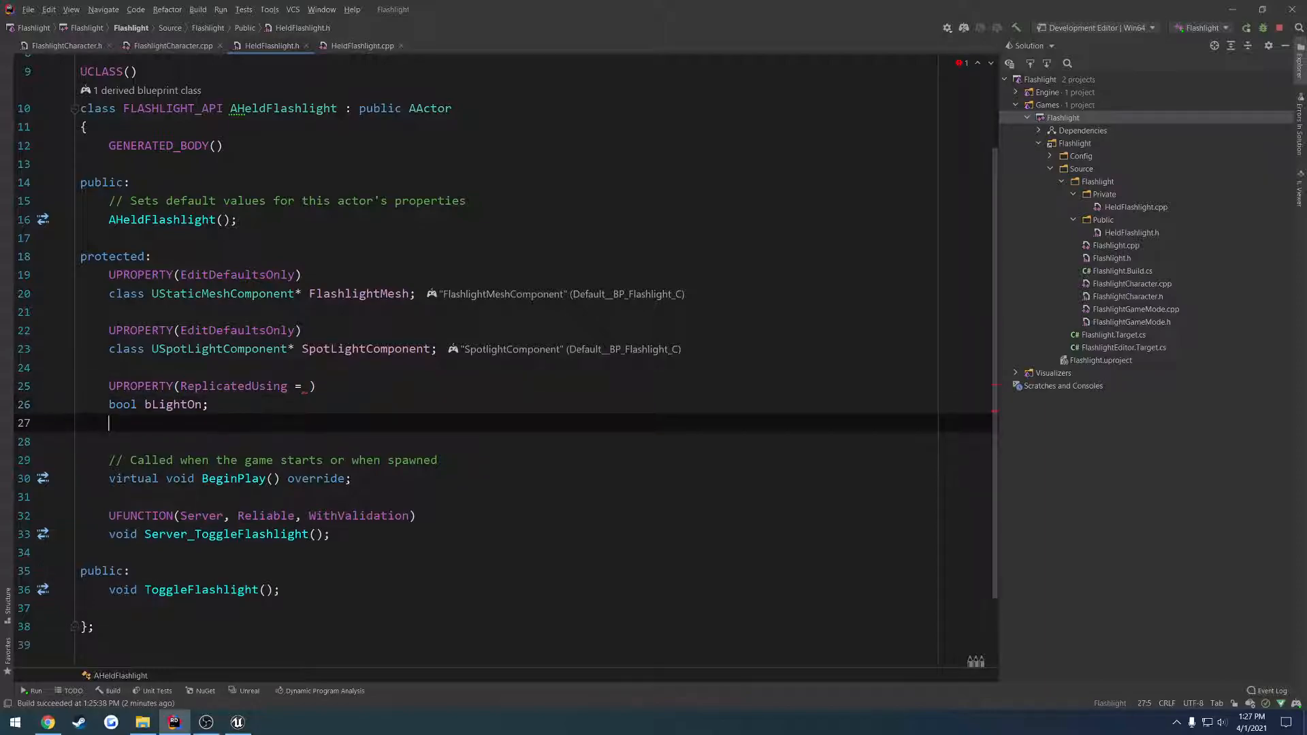
key("enter")
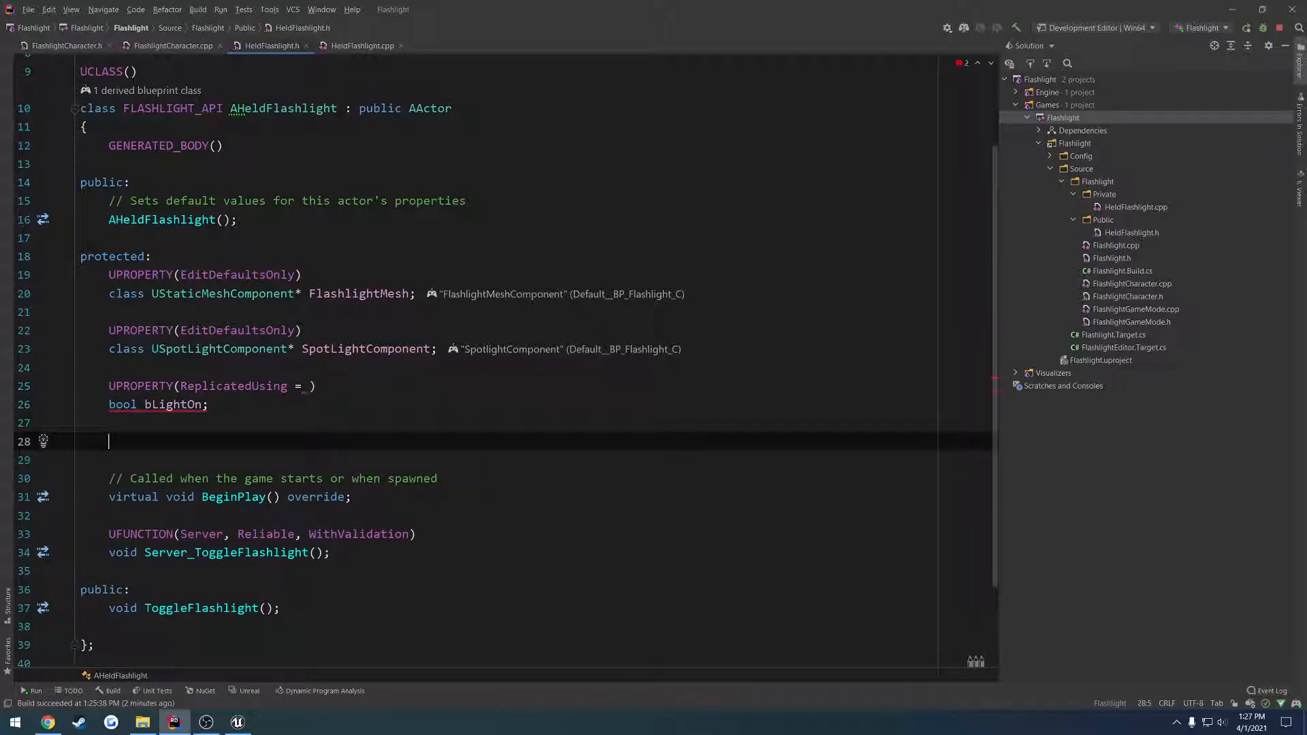
Step: Declare UFUNCTION() void OnRep_LightToggled(); and generate its implementation in HeldFlashlight.cpp
type("UFUNCTION()")
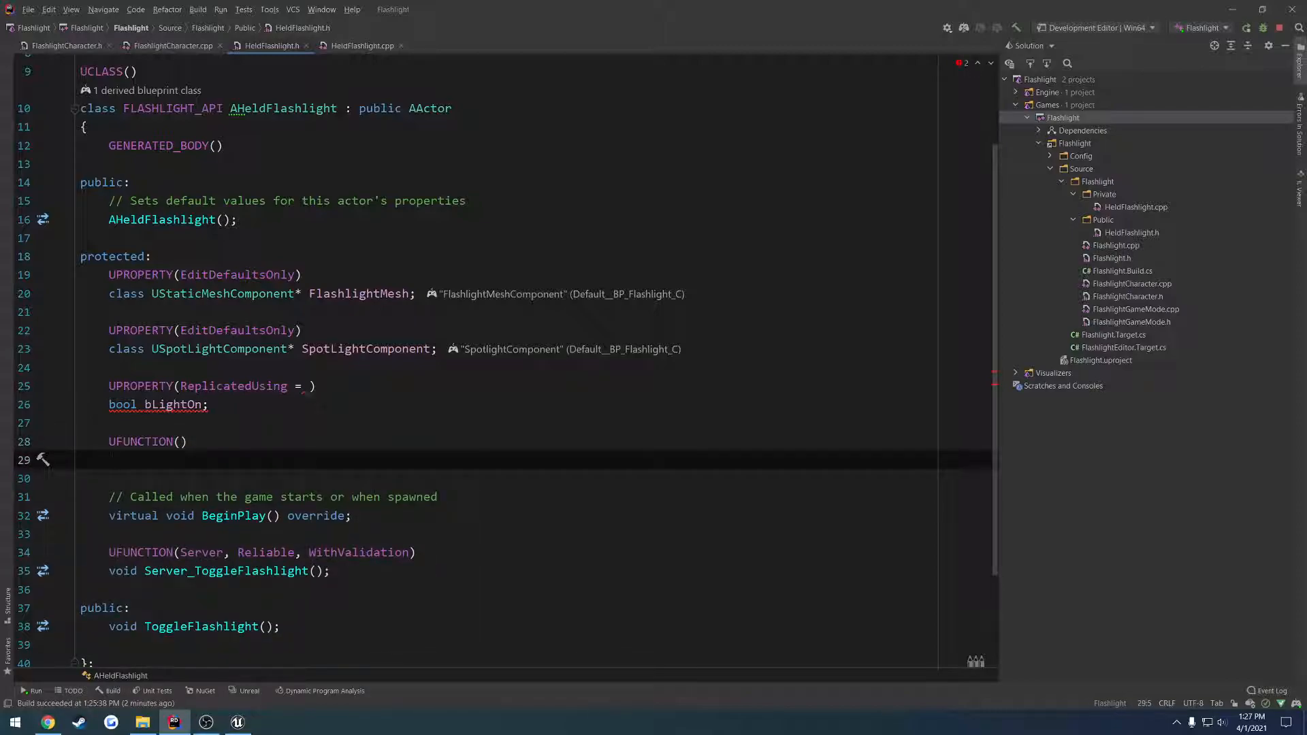
type("void OnRep_")
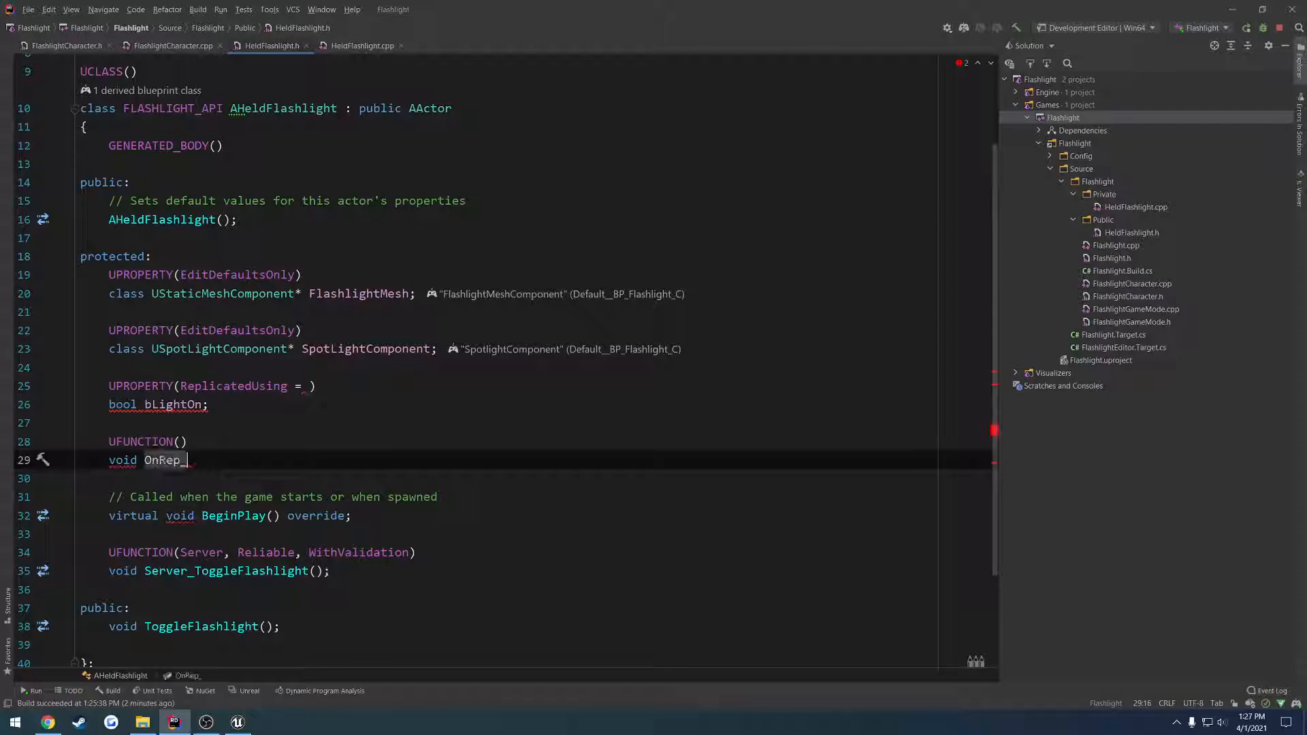
type("LightToggled();")
left_click(214, 387)
type("OnRep_LightToggled")
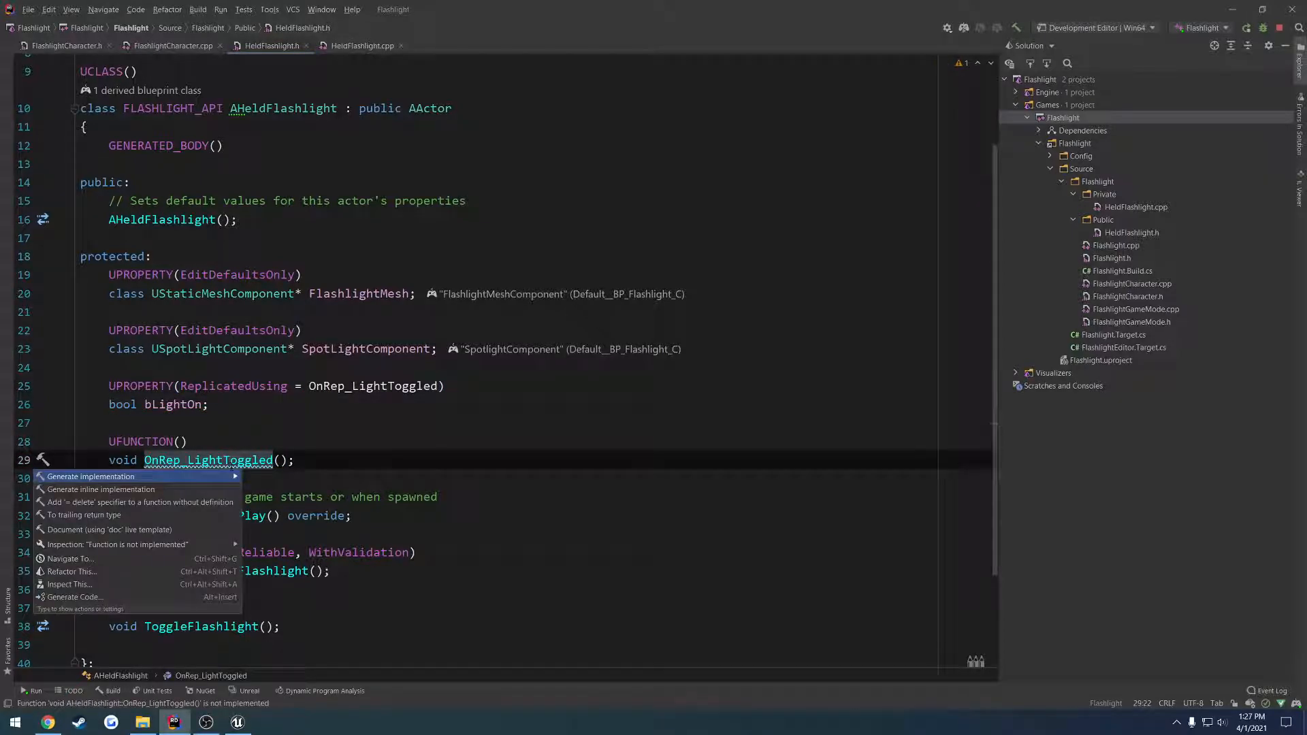
left_click(90, 477)
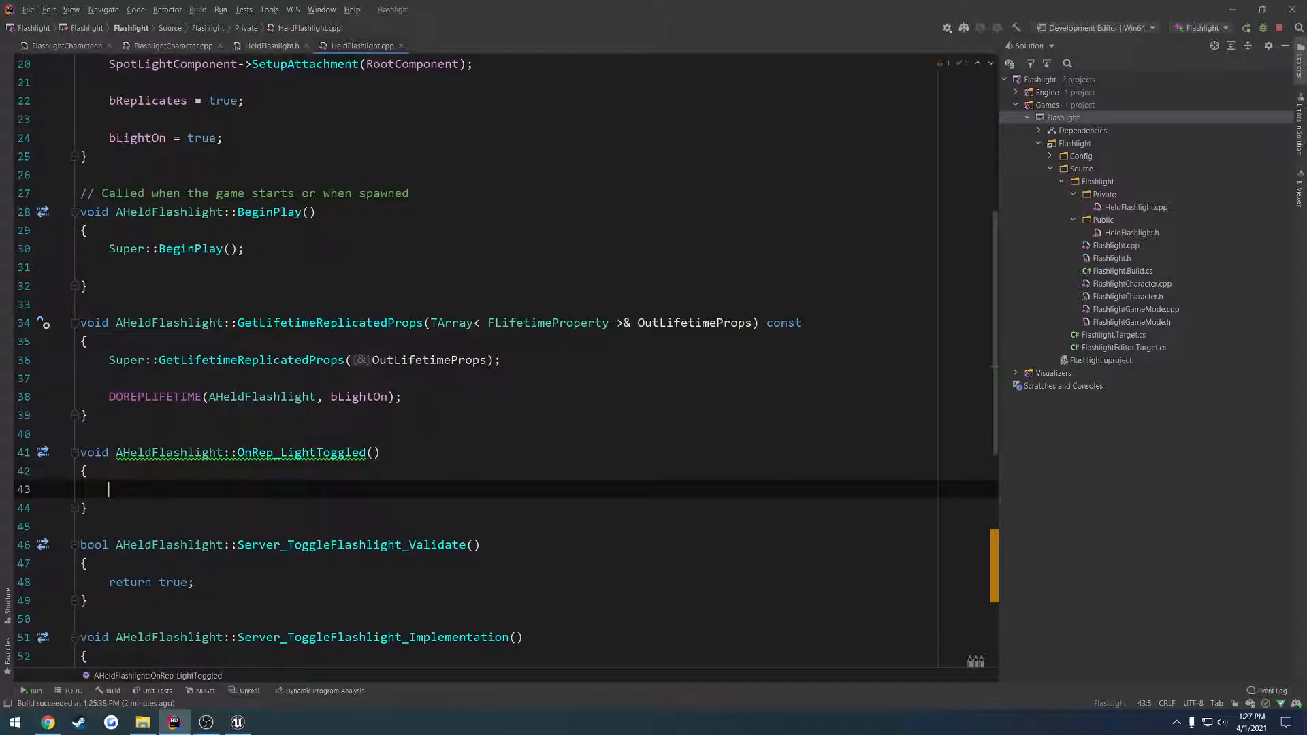
Step: Have OnRep_LightToggled hide the spotlight from bLightOn and Server_ToggleFlashlight_Implementation call ToggleFlashlight();
scroll("down", 3)
type("SpotLightComponent->SetHiddenInGame(bLightOn);")
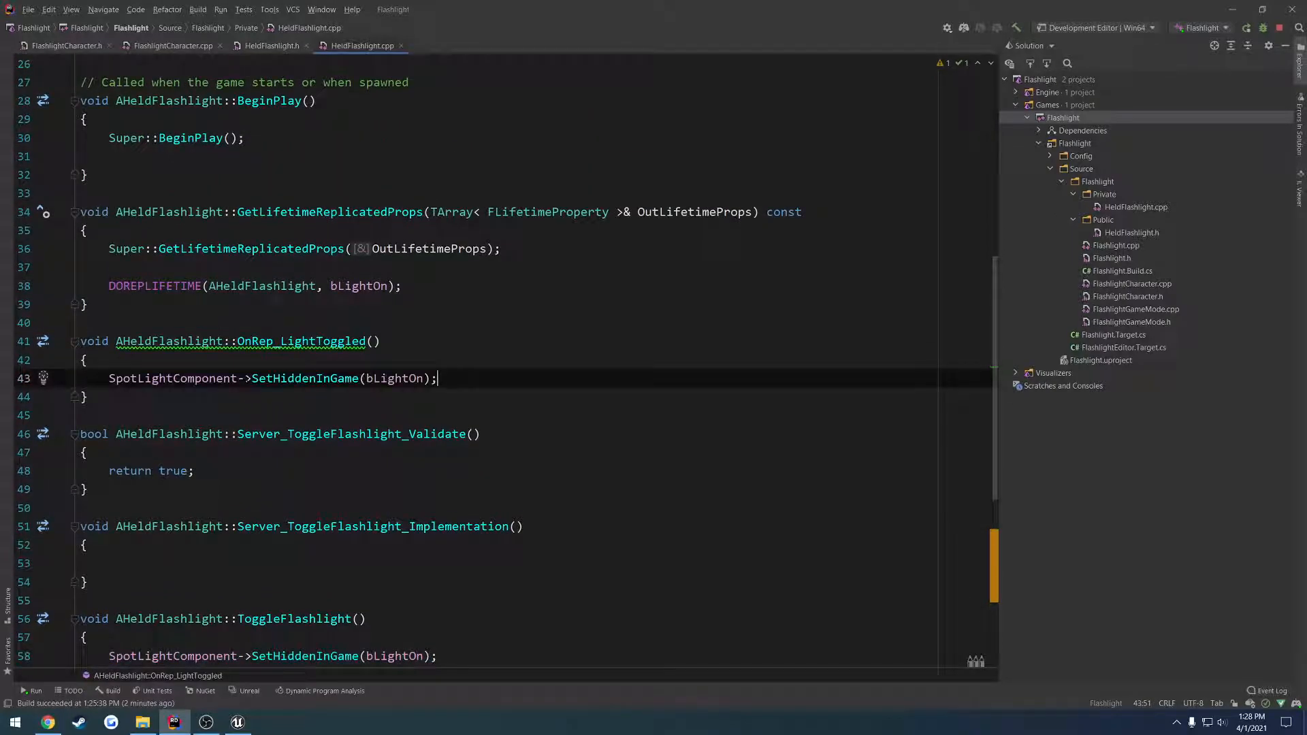
double_click(391, 378)
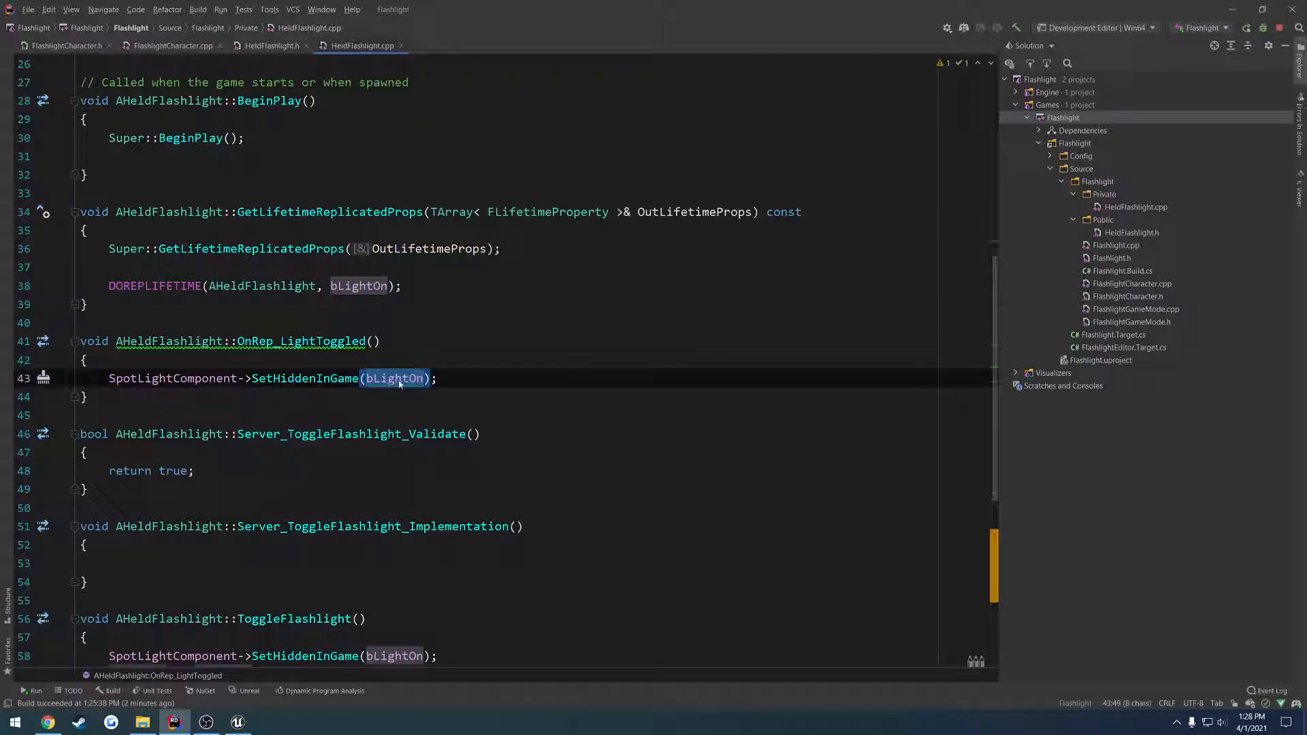
scroll("down", 3)
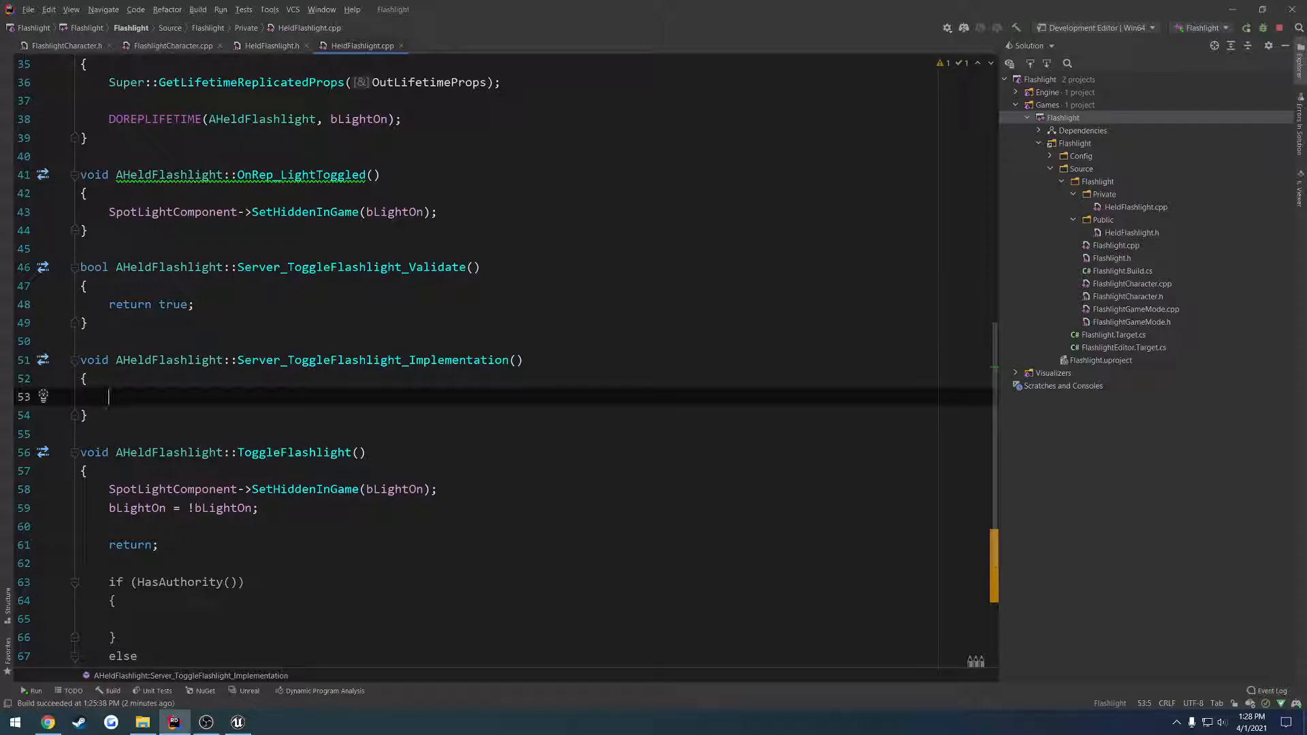
type("ToggleFlashlight()")
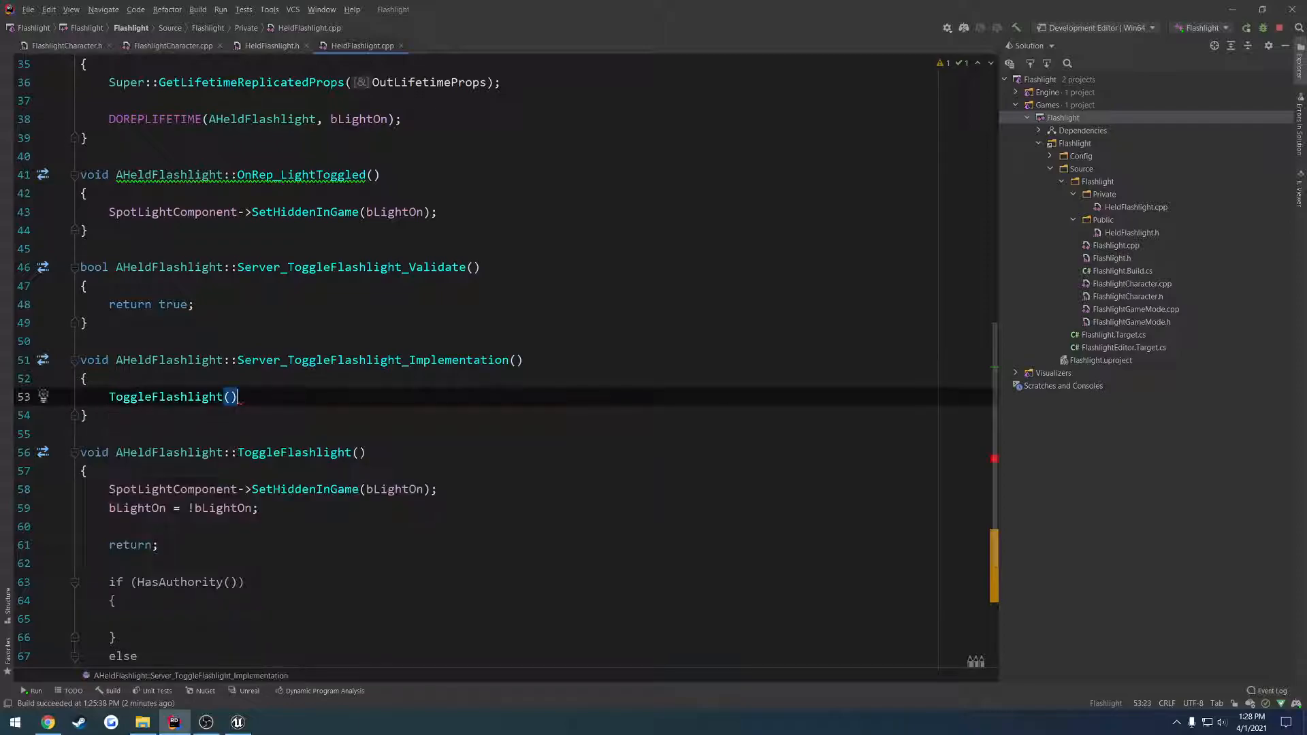
type(";")
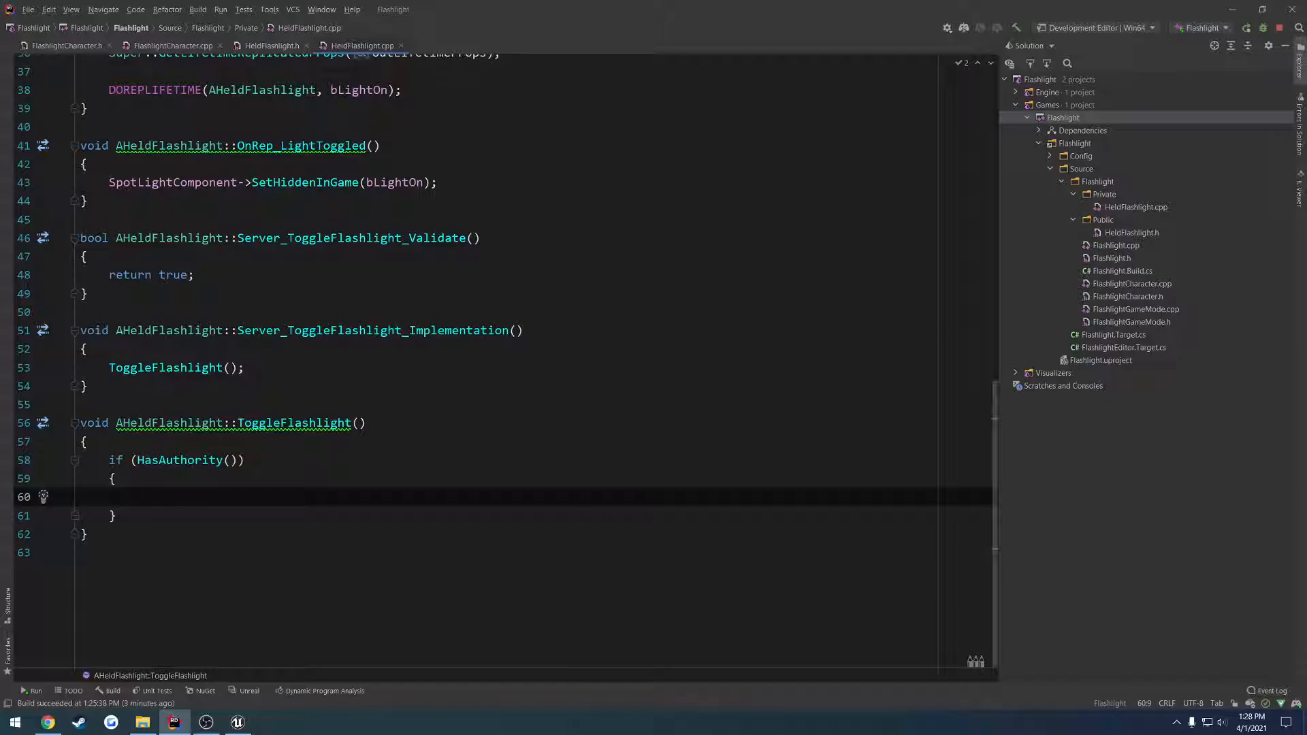
Step: Inside if (HasAuthority()), call OnRep_LightToggled() and set bLightOn = !bLightOn;
type("OnRep_LightToggled()")
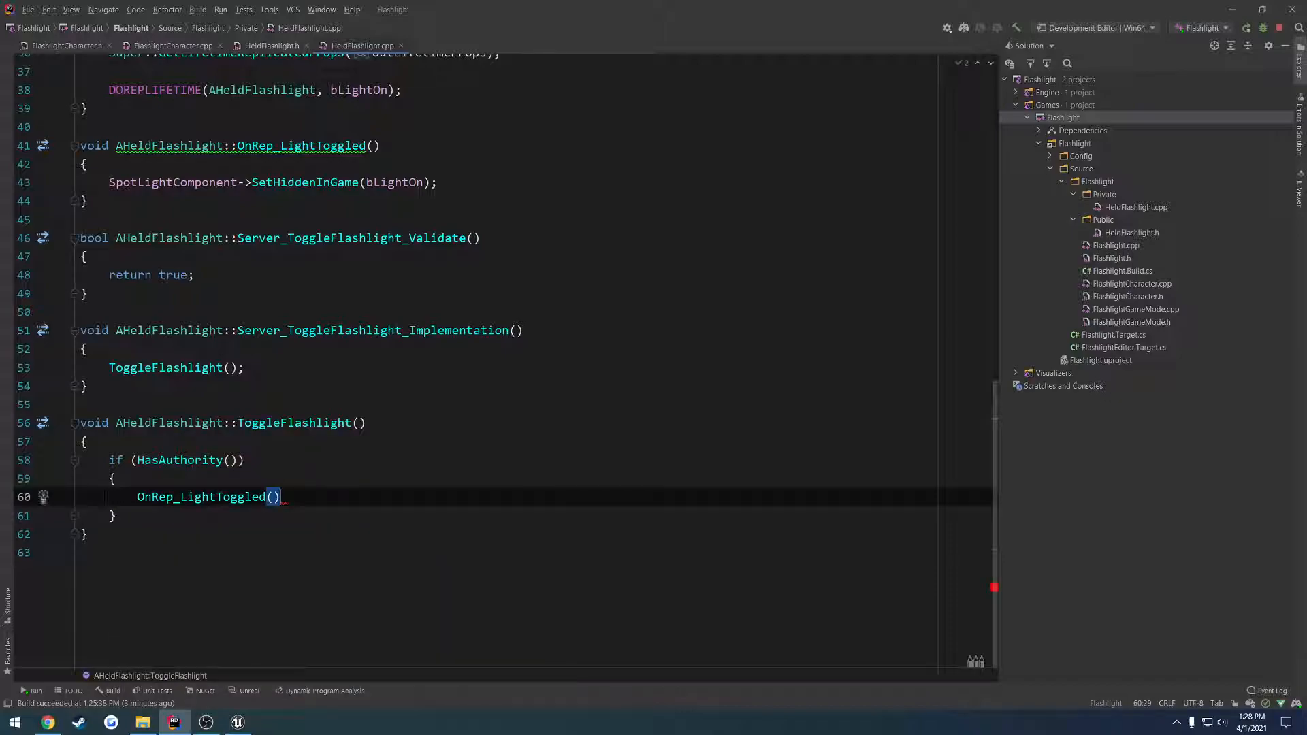
type("bLightOn = !")
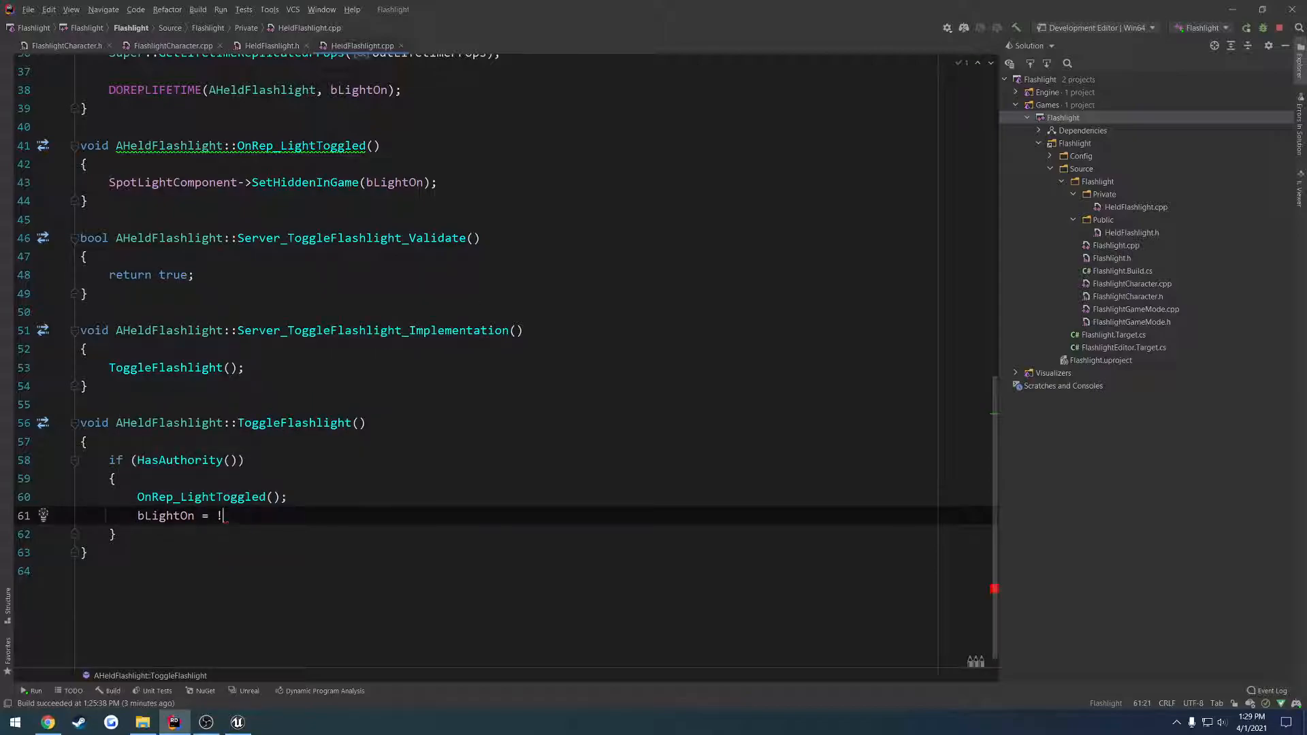
type("bLightOn;")
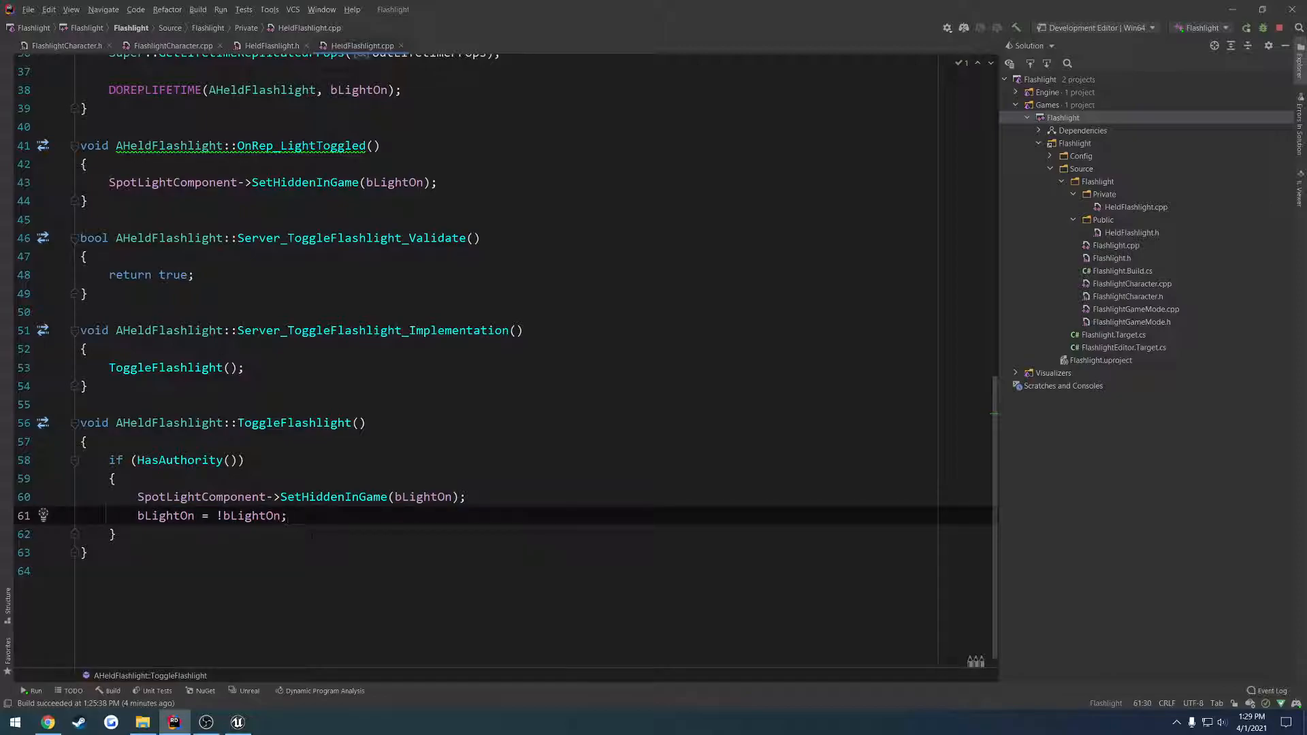
right_click(1064, 117)
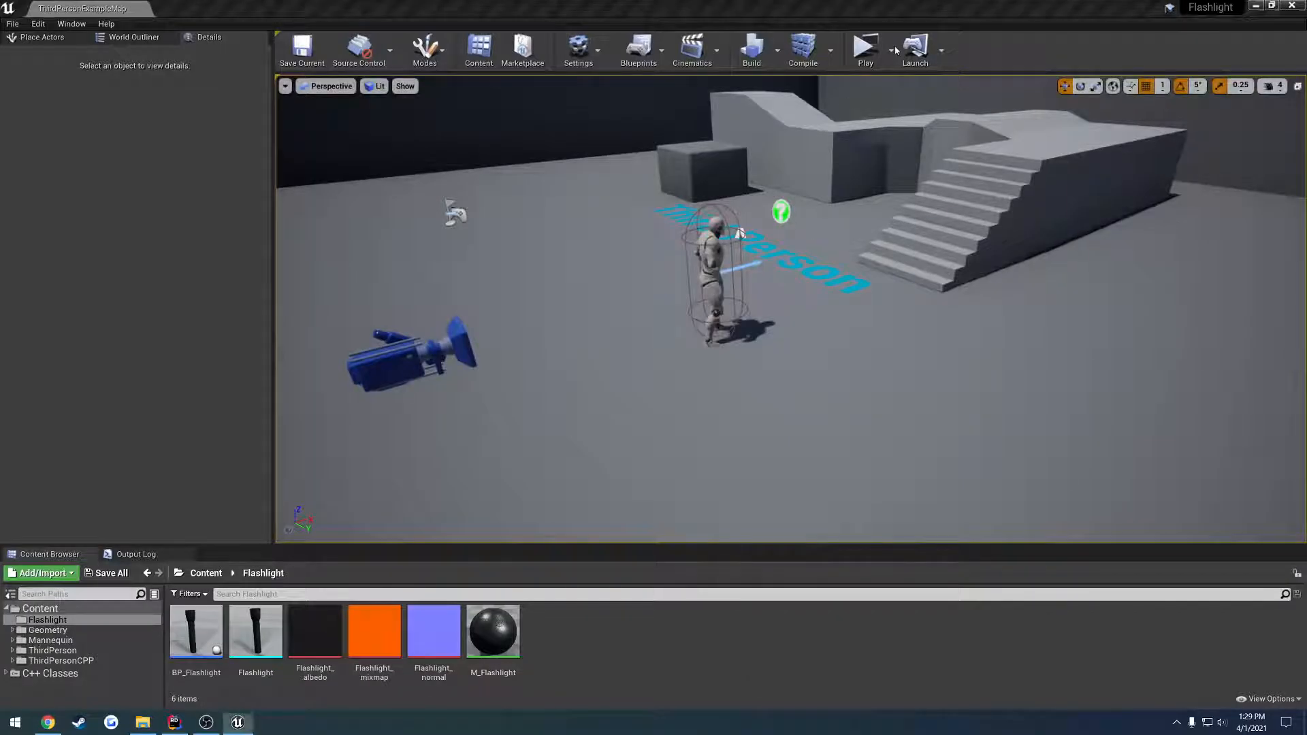
Step: Run a listen-server plus client PIE session and test the flashlight toggle
left_click(865, 50)
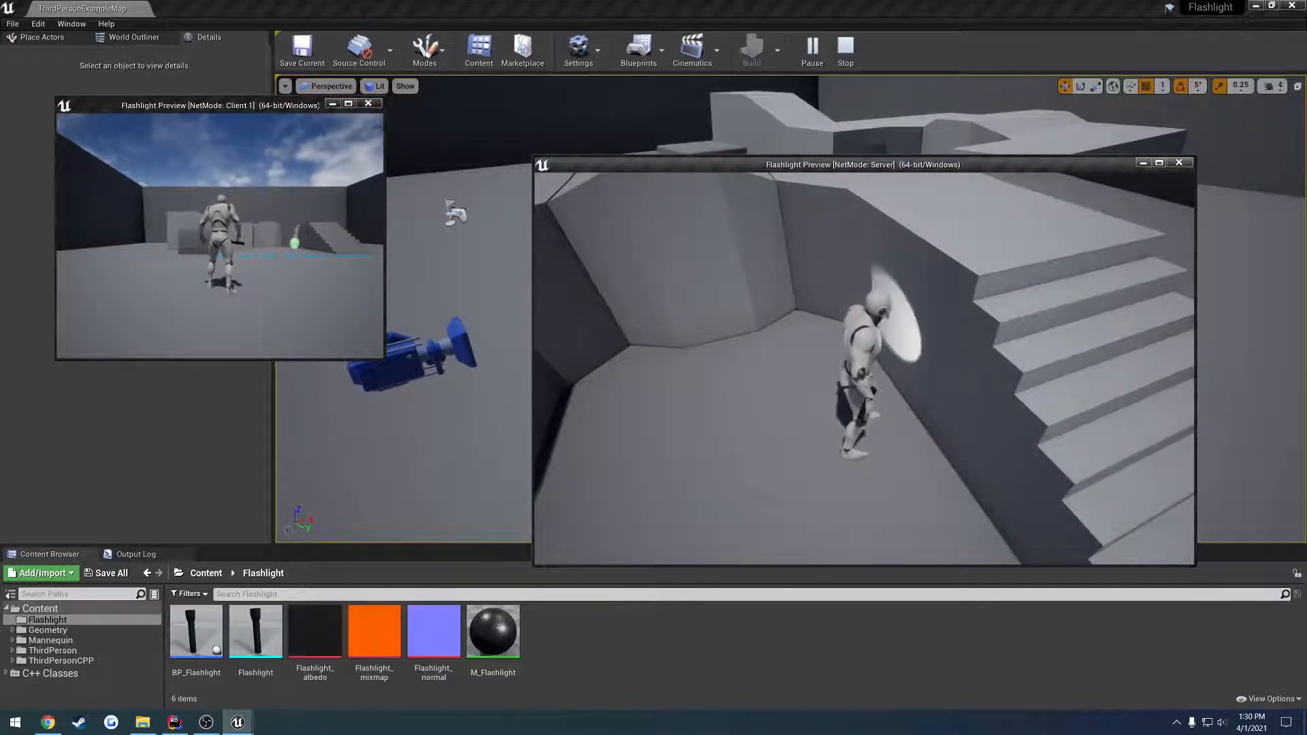
left_click(174, 722)
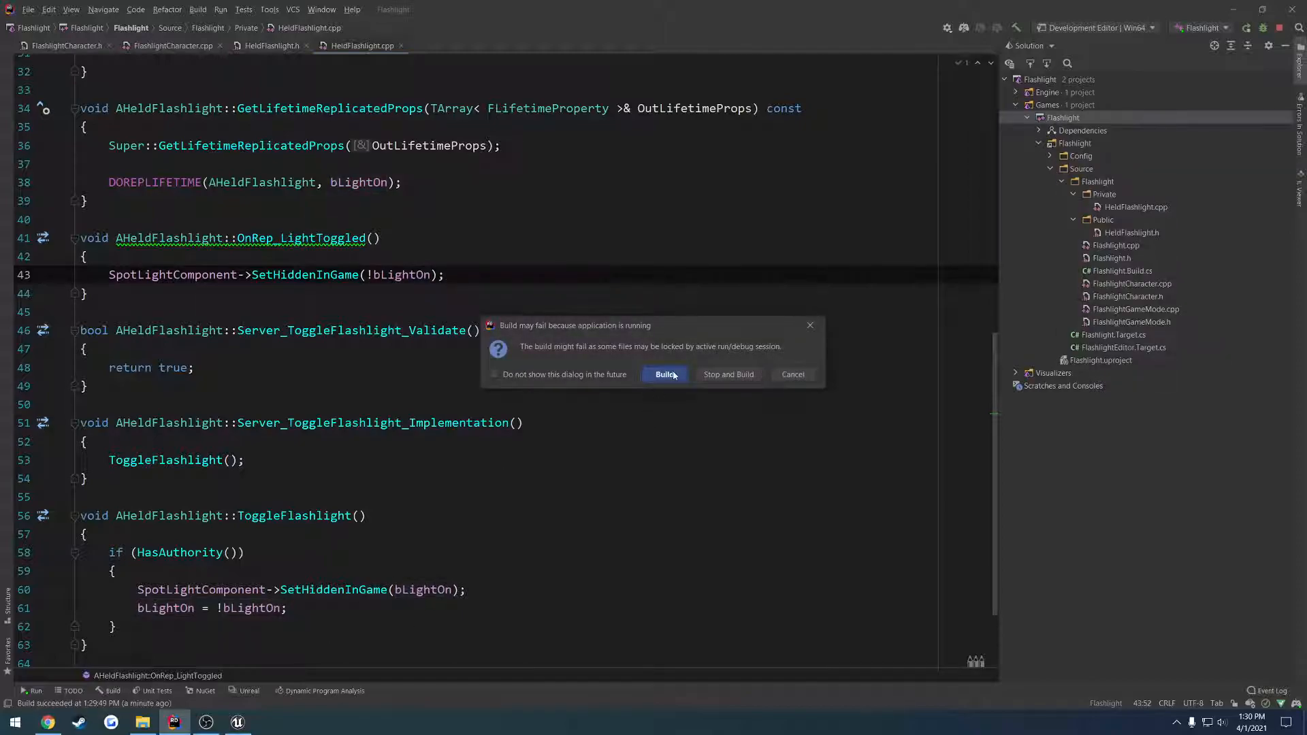
Step: Rebuild with hot reload despite the running editor and replay the server-and-client session
left_click(665, 374)
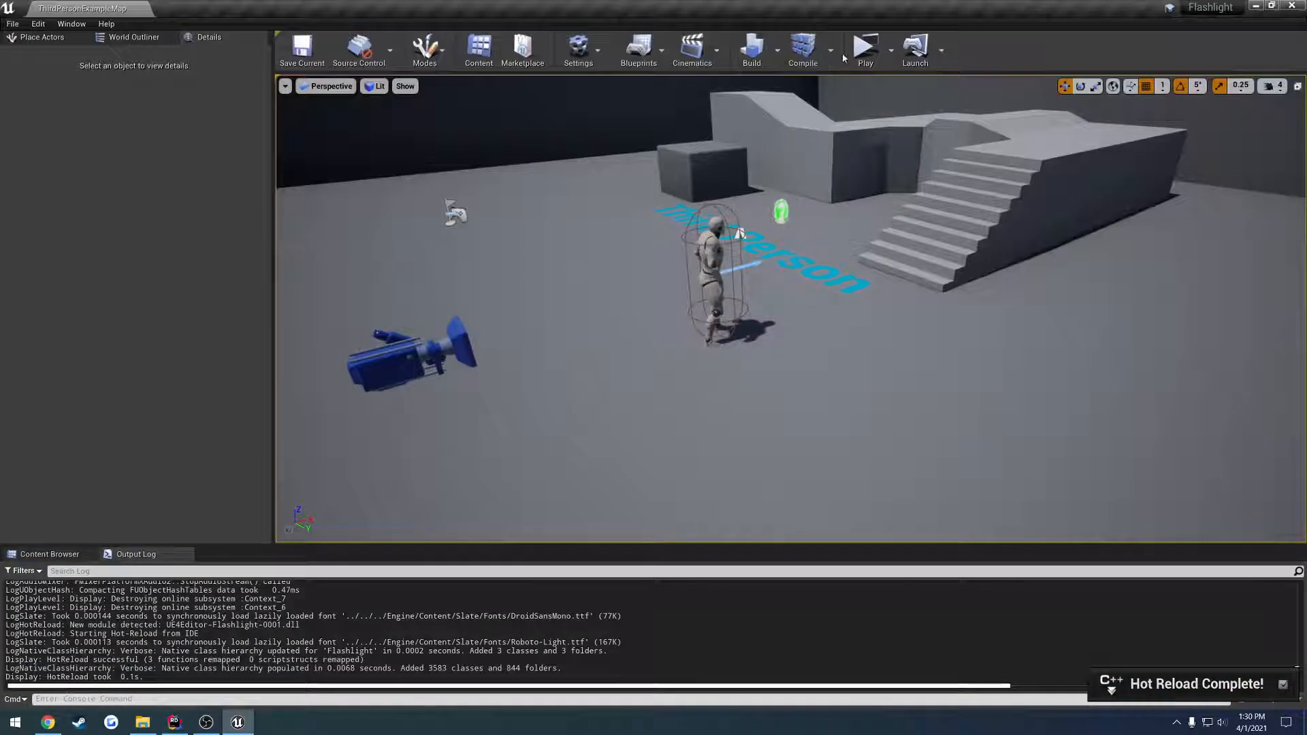
left_click(865, 49)
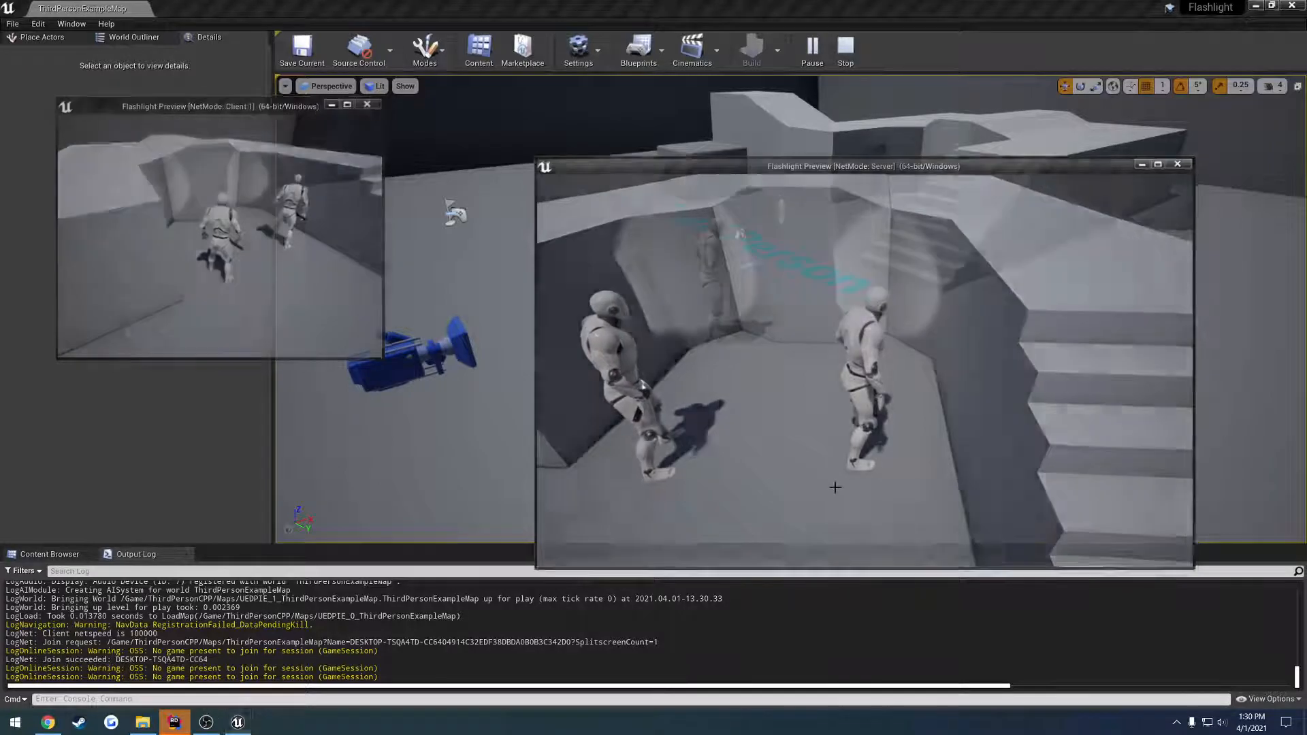
left_click(173, 722)
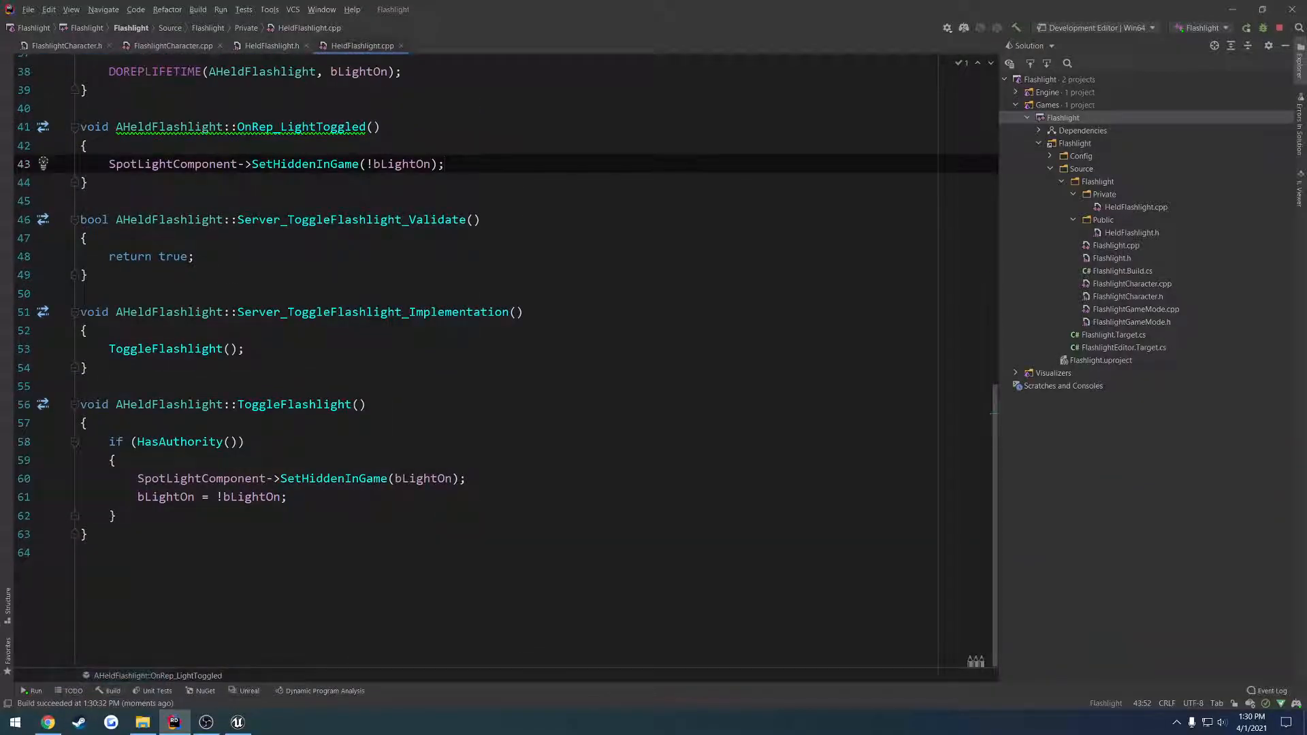
Step: Add else { SpotLightComponent->SetHiddenInGame(bLightOn); Server_ToggleFlashlight(); } after the HasAuthority block via autocomplete
type("e")
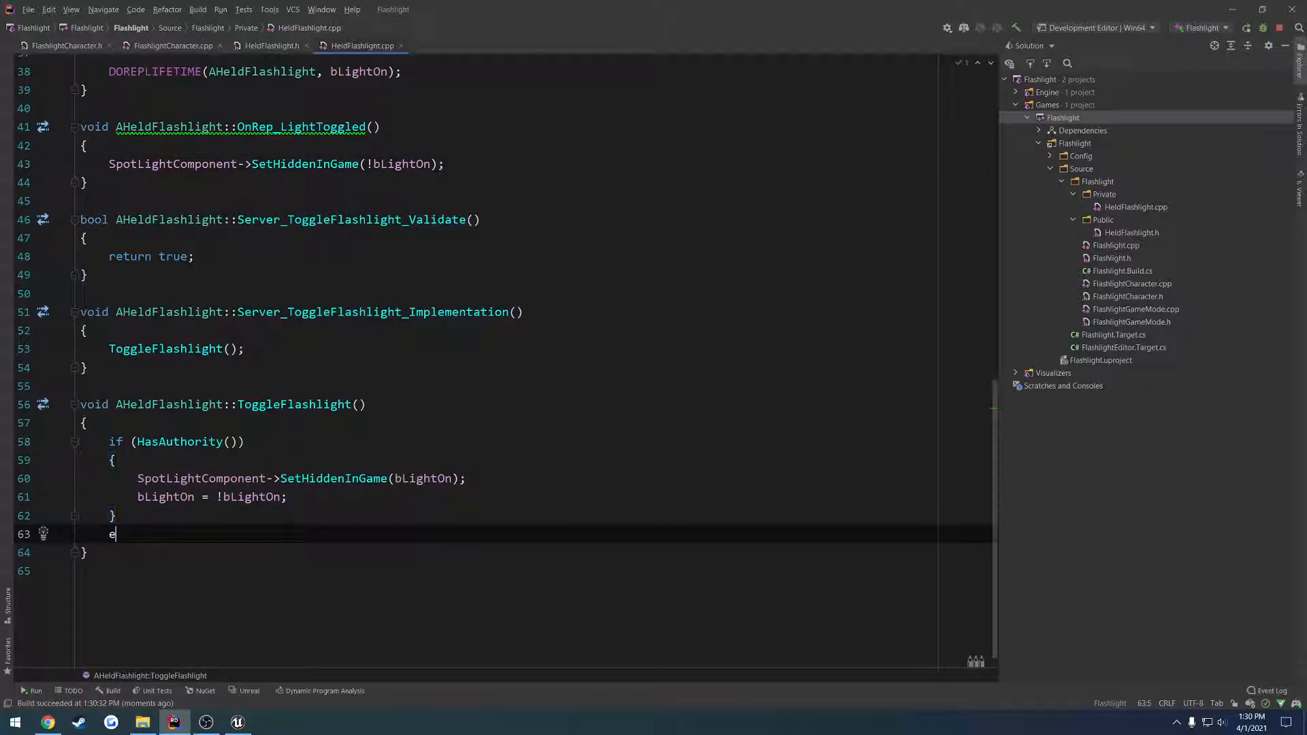
type("lse")
type("{")
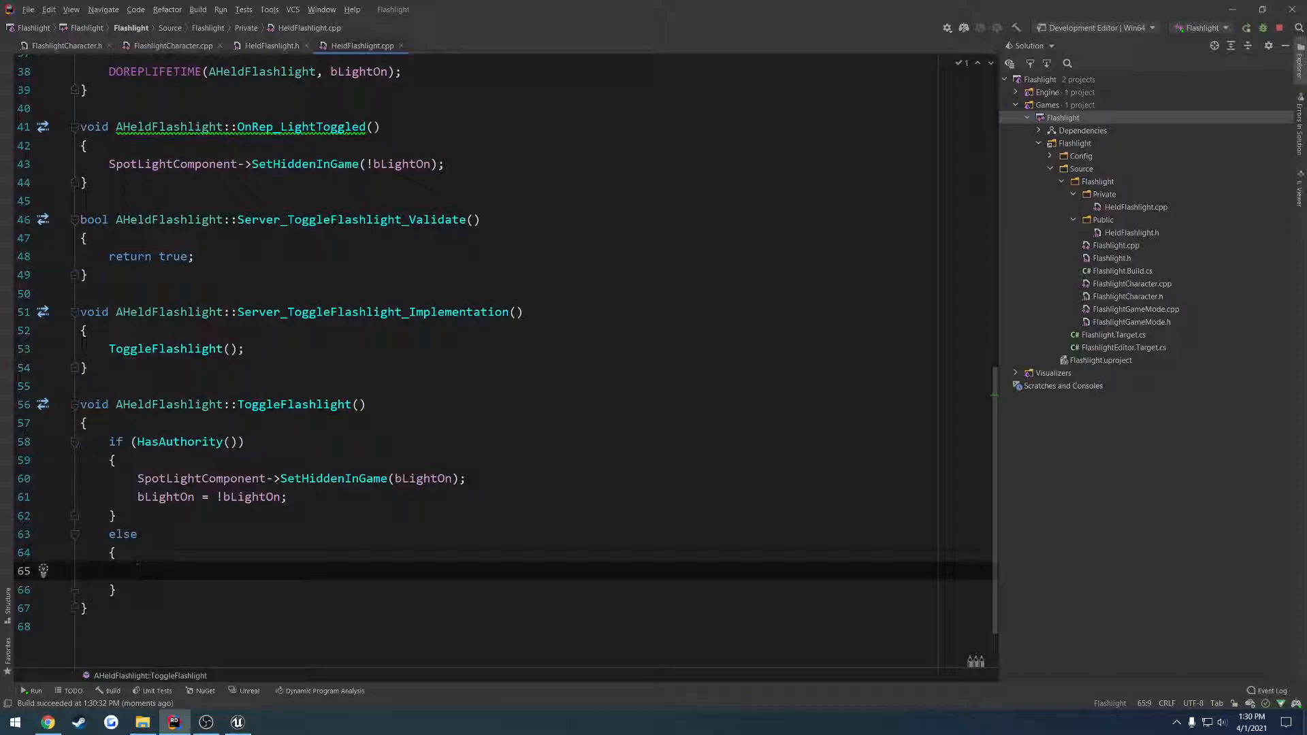
type("Server_ToggleFlashlight();")
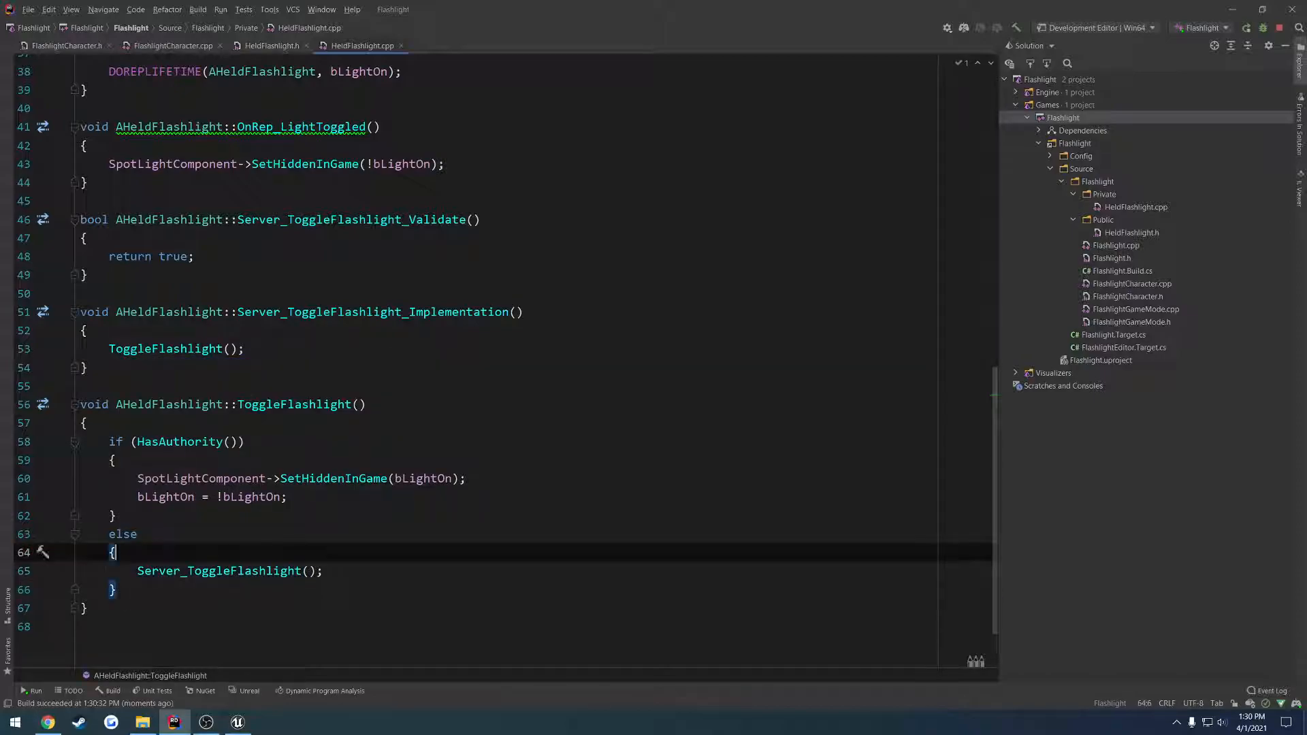
key("enter")
type("SpotLightComponent->SetHiddenInGame(bLightOn);")
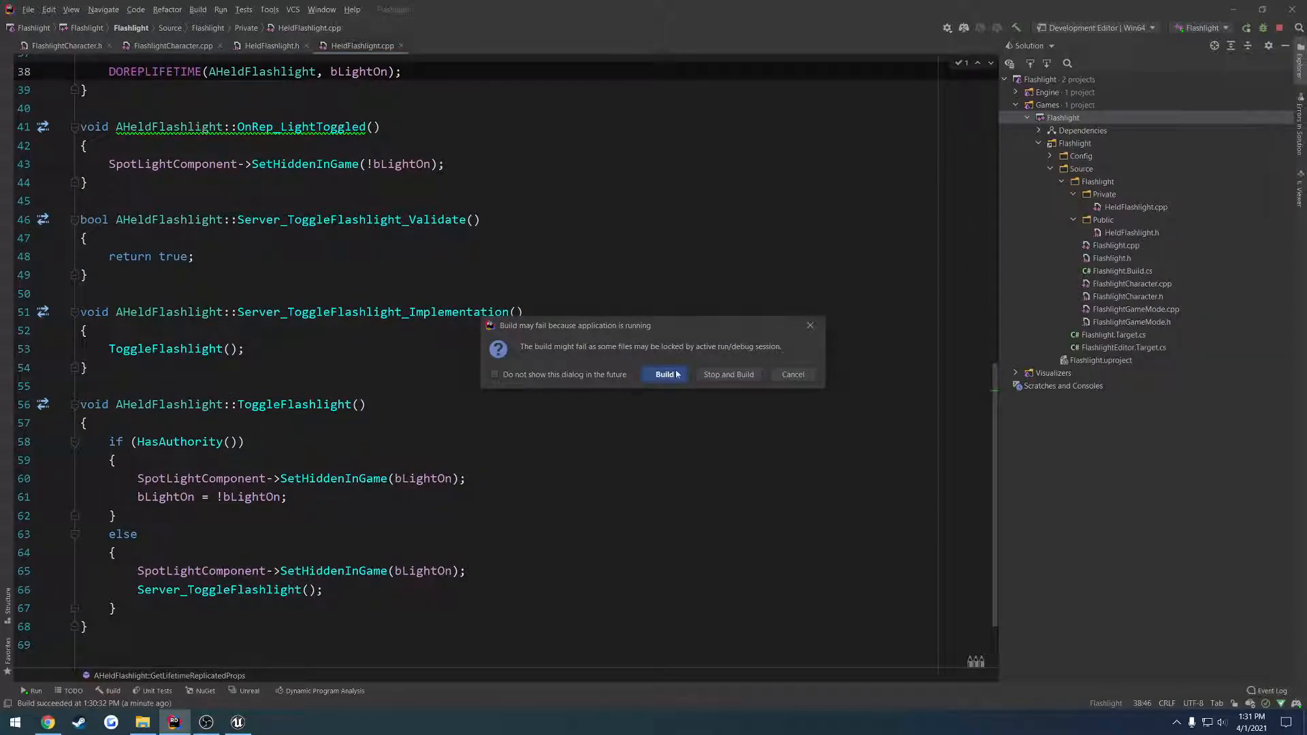
Step: Rebuild from Rider's dialog, run a quick Play session in Unreal Editor and stop it
left_click(664, 373)
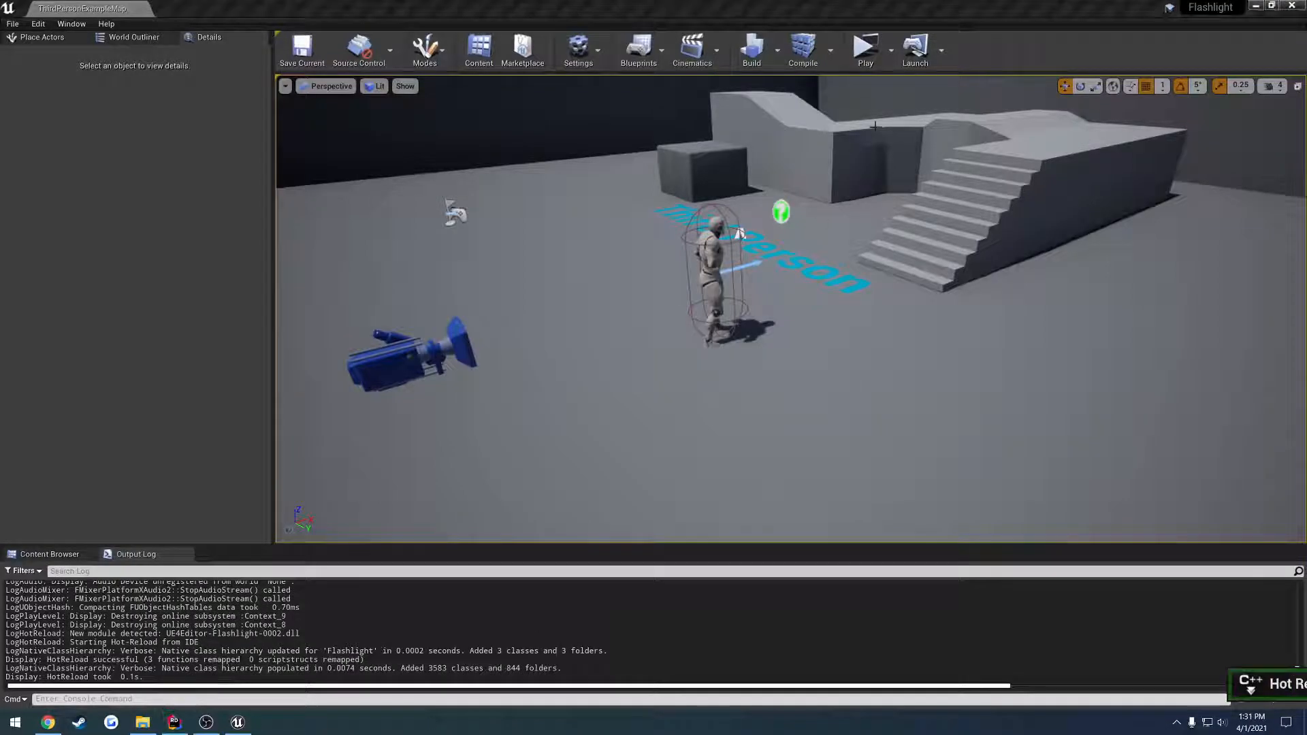
left_click(865, 50)
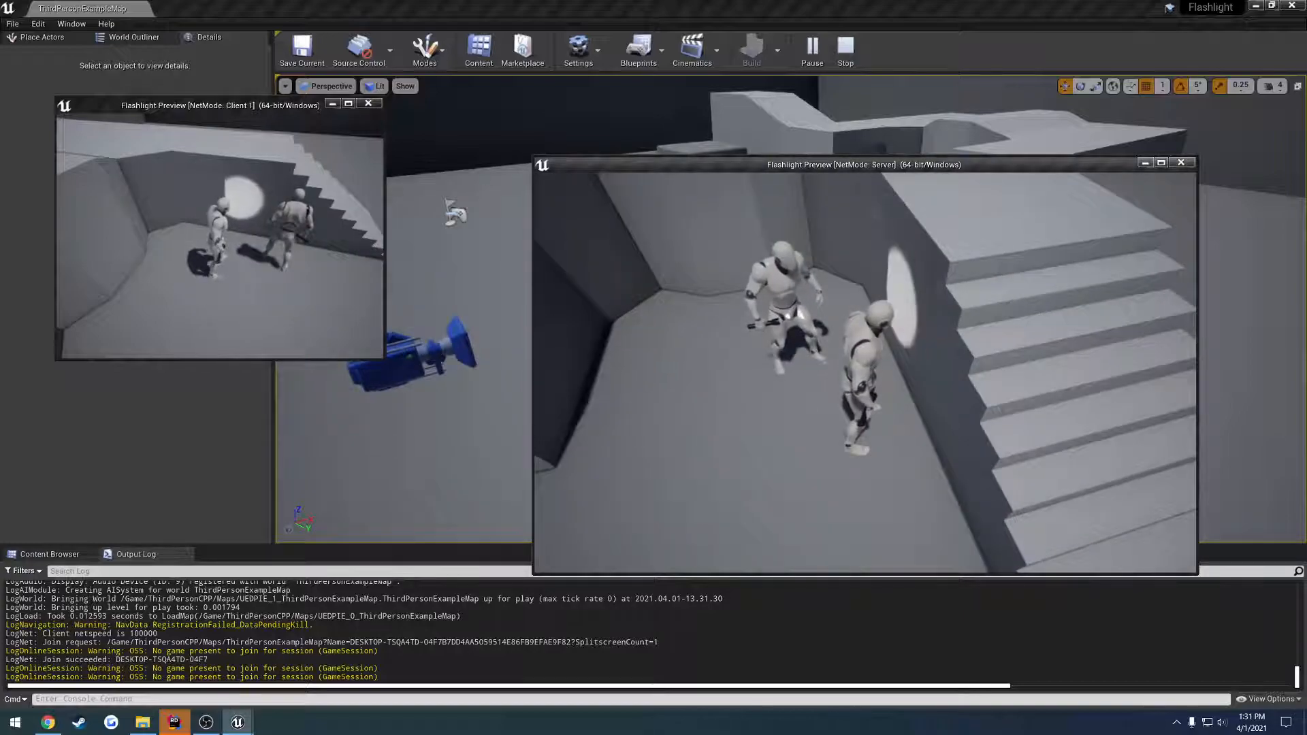
left_click(844, 50)
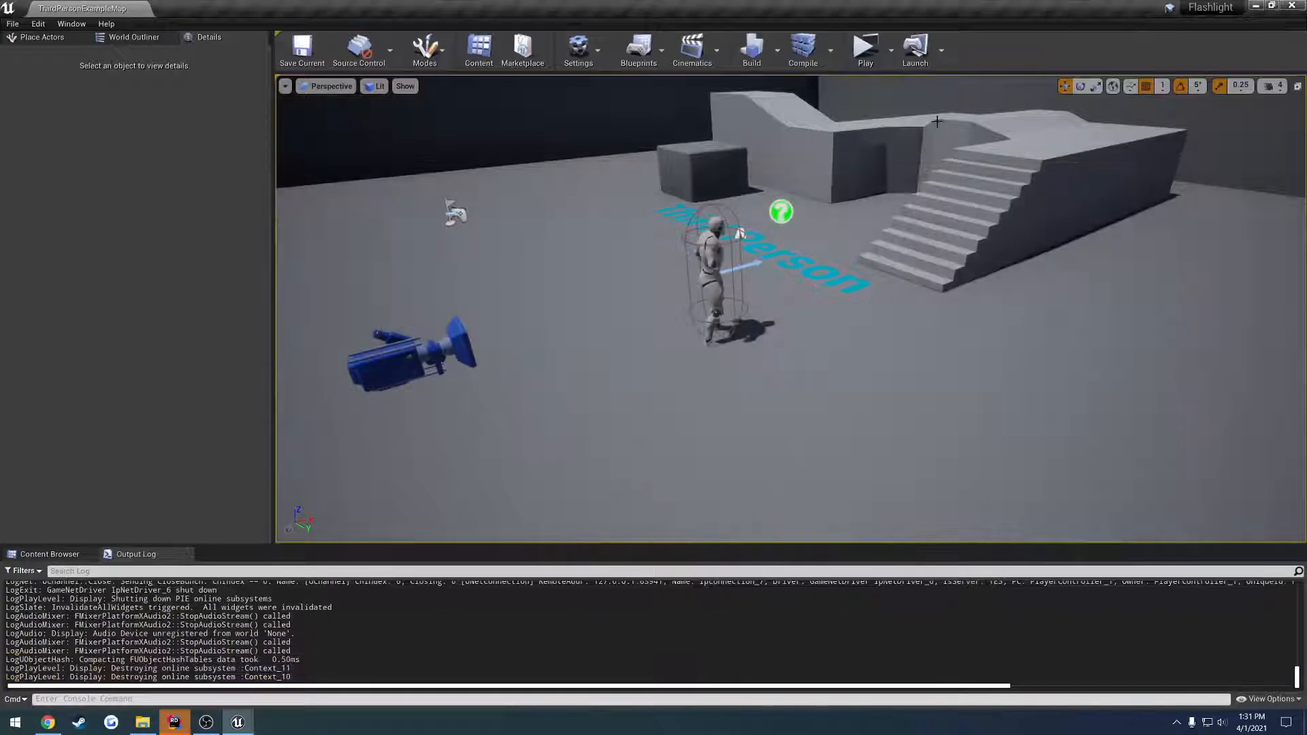
Step: Launch a server-plus-two-clients play session from the Play dropdown, then return to the code
left_click(889, 51)
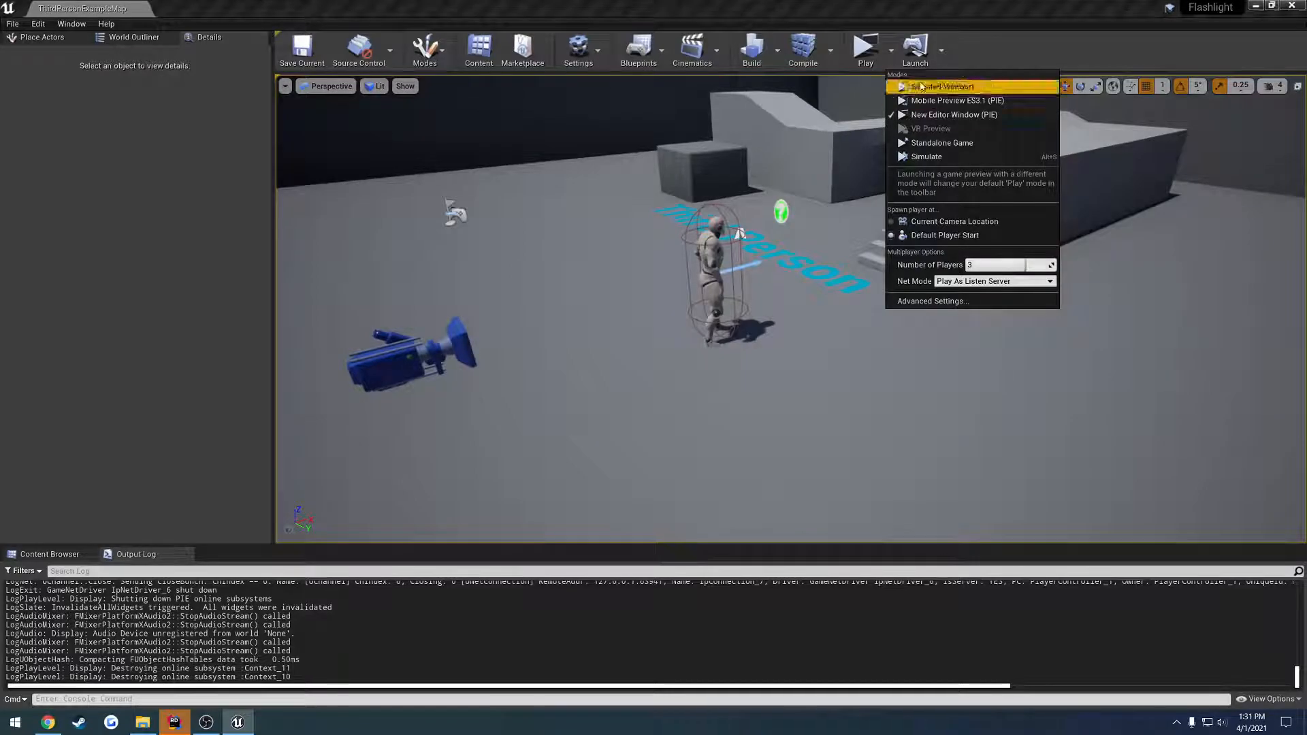
left_click(942, 87)
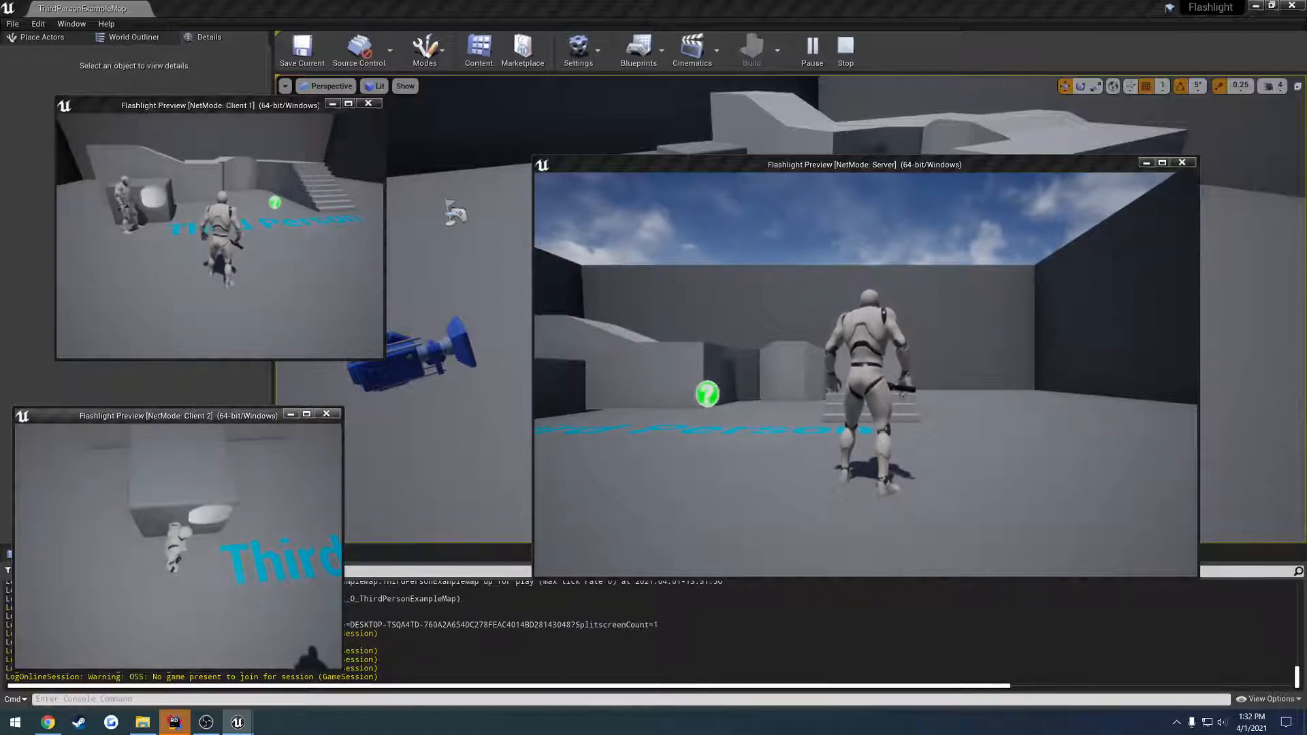
left_click(173, 721)
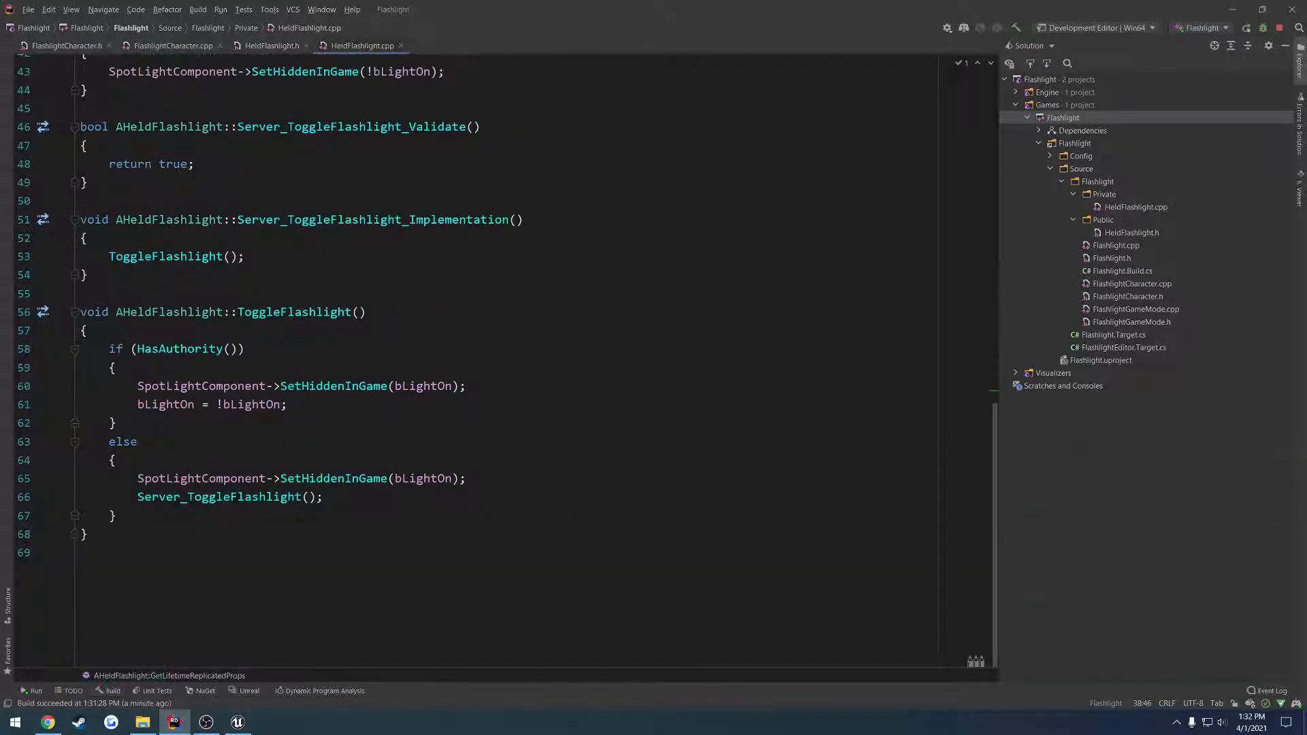
left_click(110, 460)
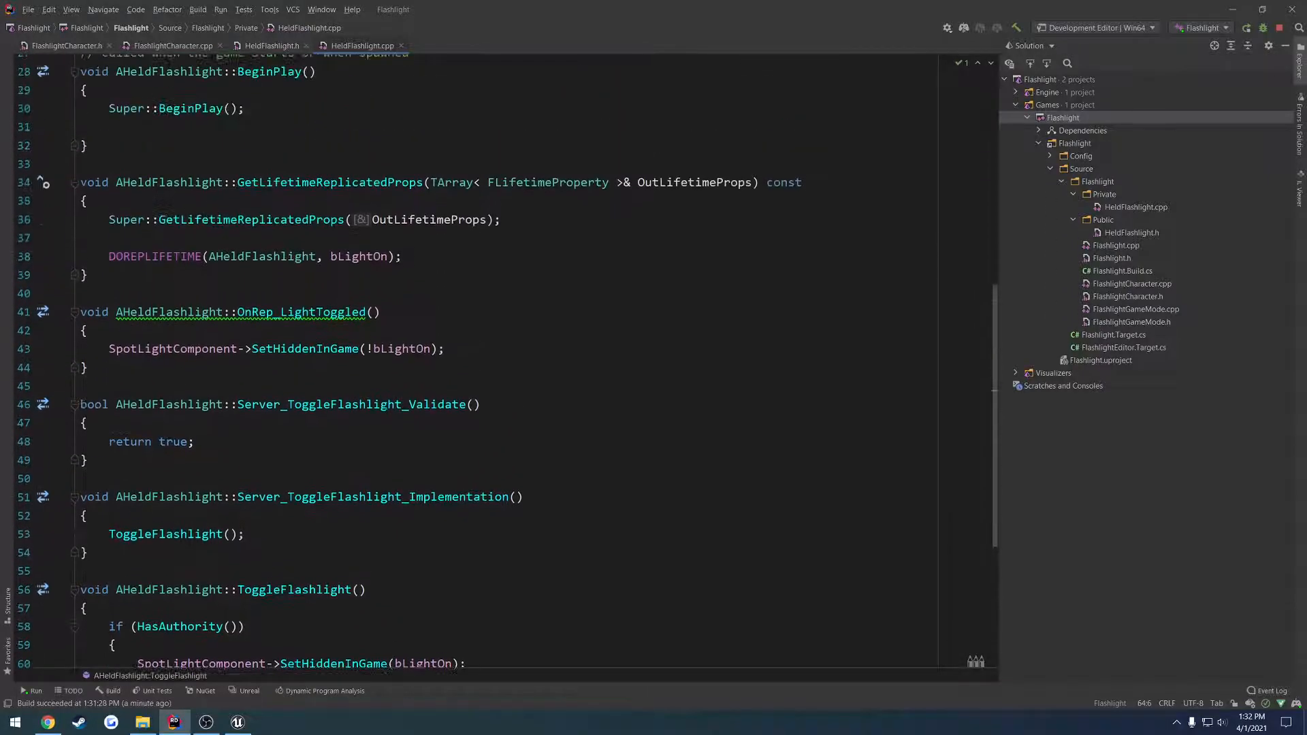
scroll("down", 3)
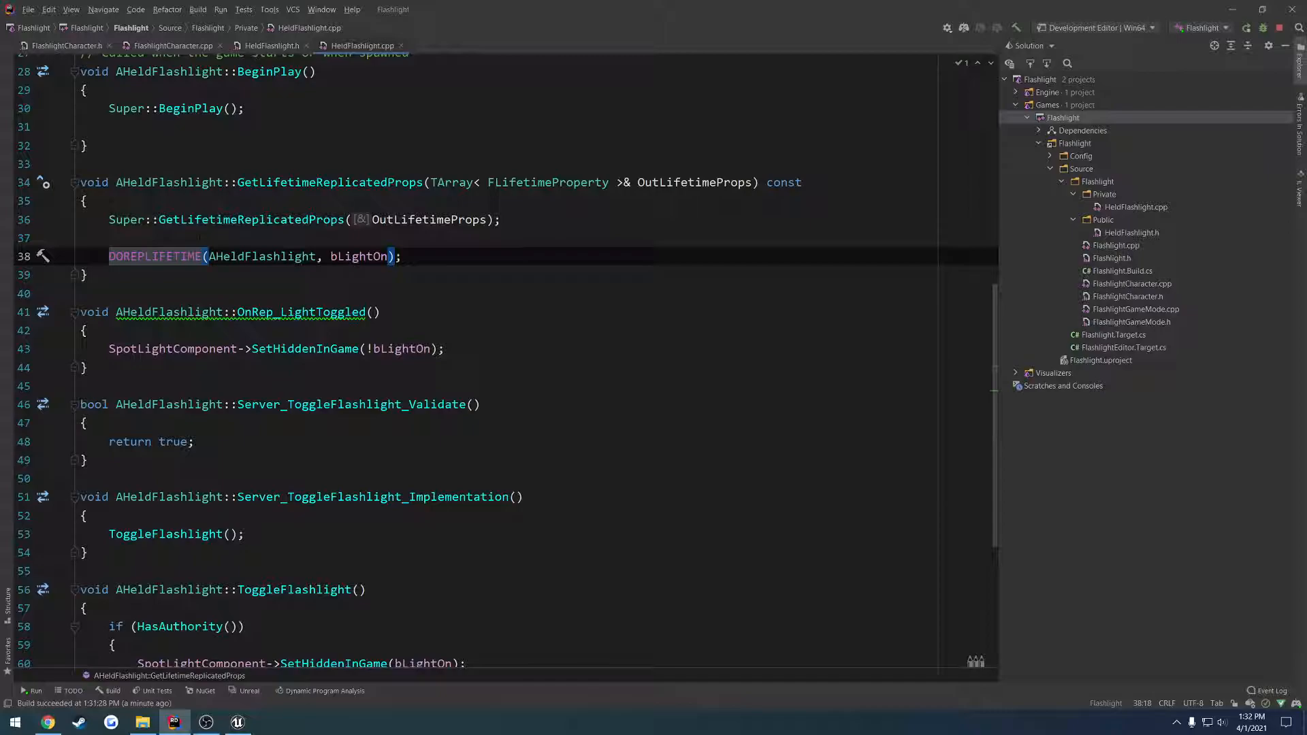
scroll("down", 3)
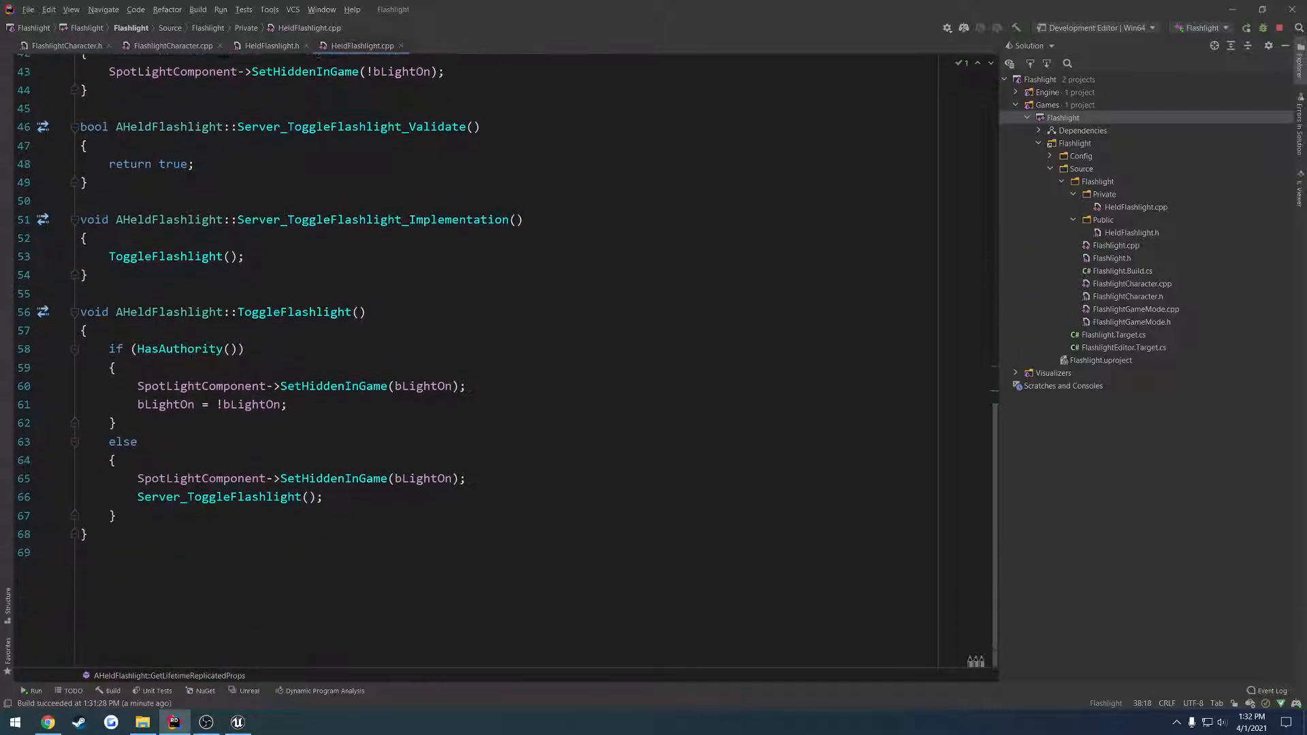
scroll("down", 3)
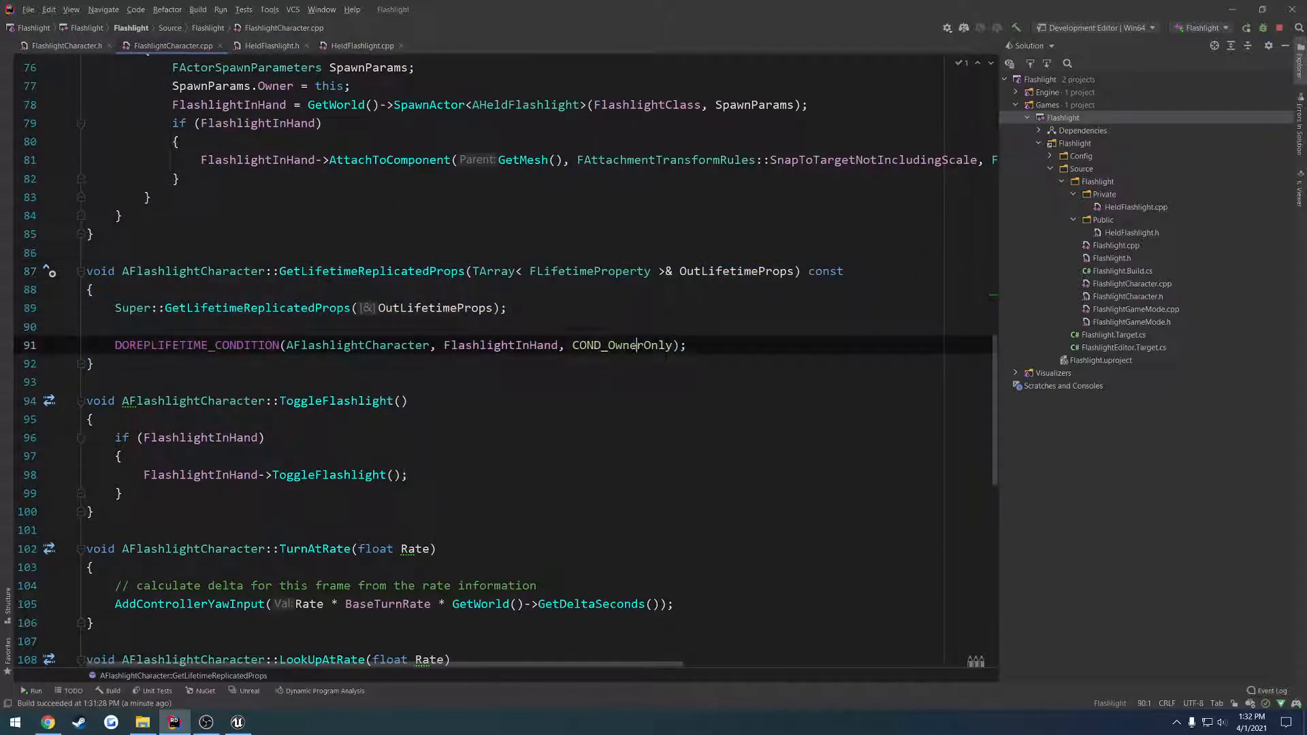
double_click(624, 344)
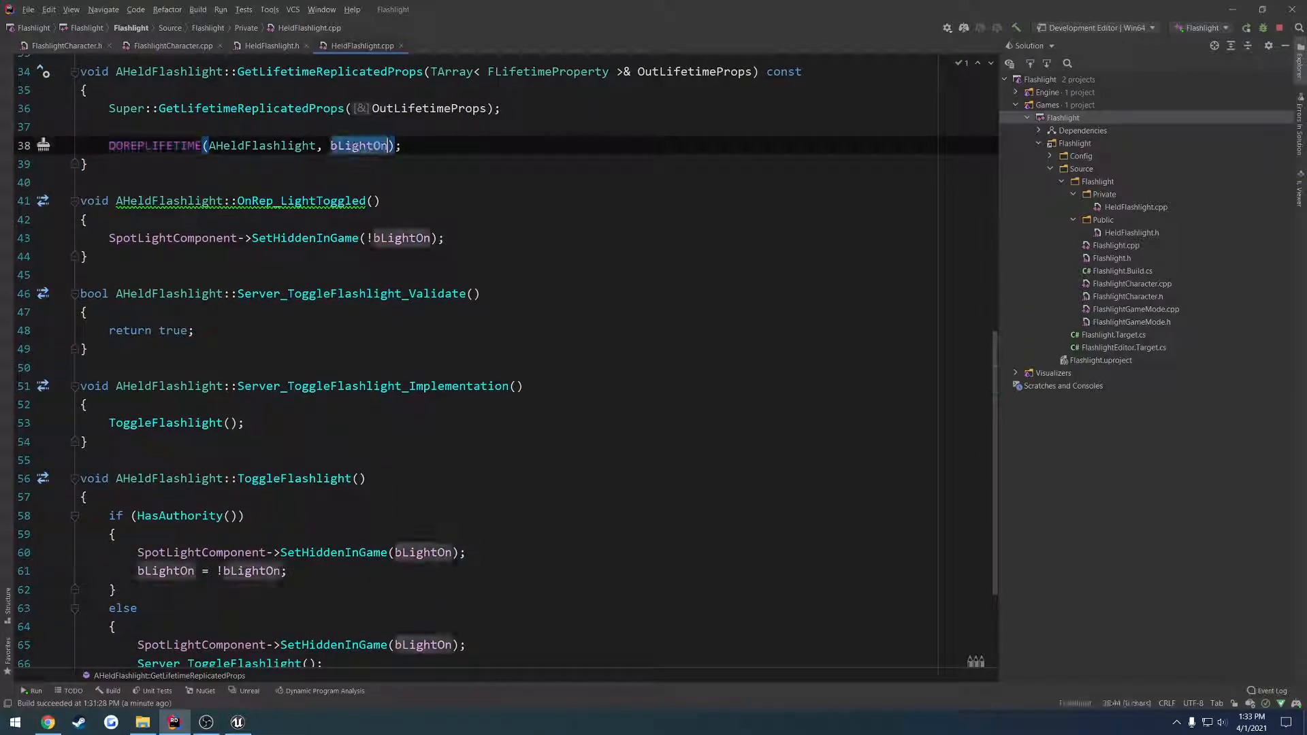
scroll("down", 3)
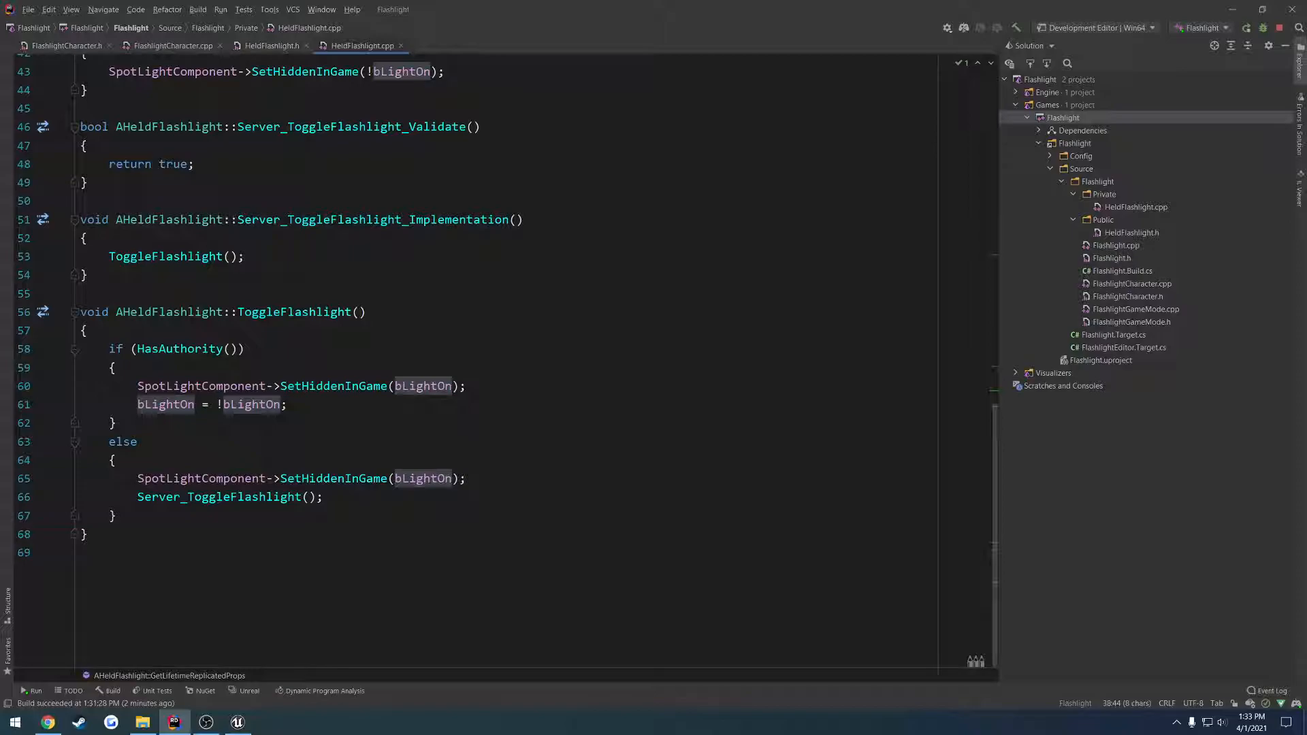
left_click(113, 460)
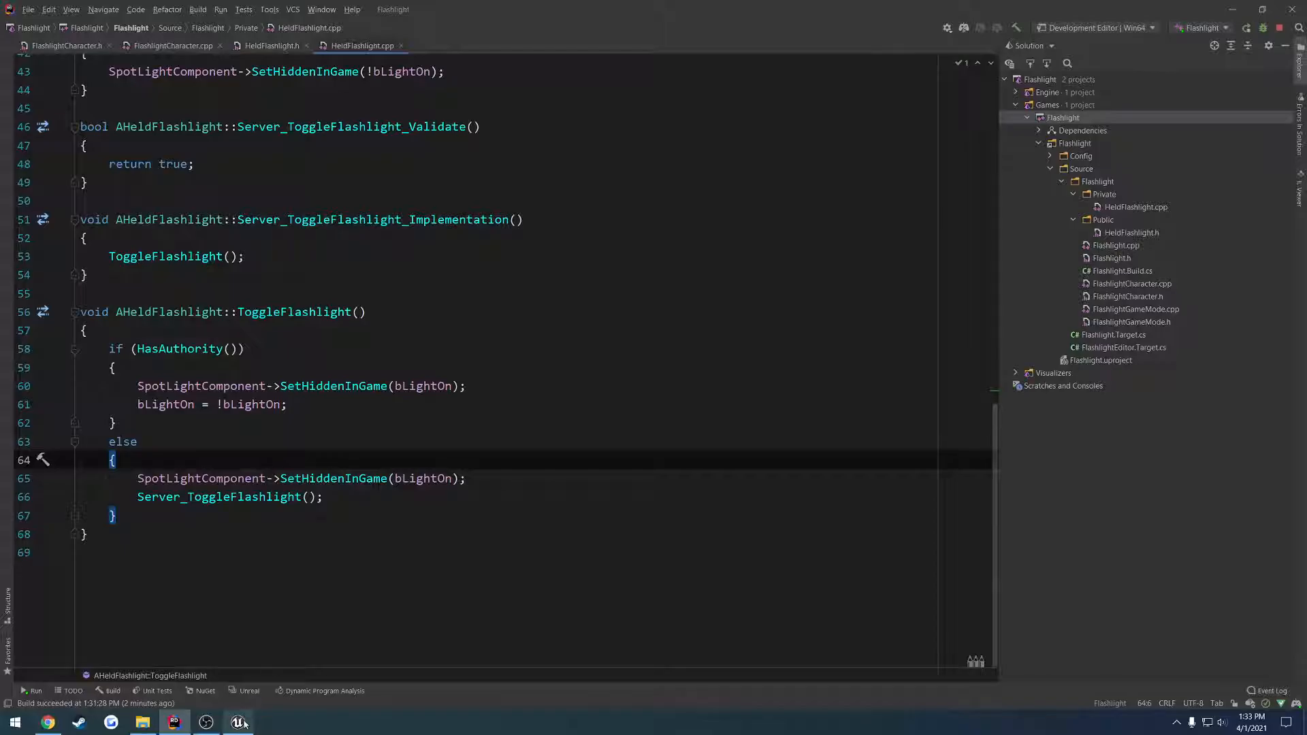
Step: Return to FlashlightCharacter.h and select the replicated FlashlightInHand property at line 39
left_click(237, 722)
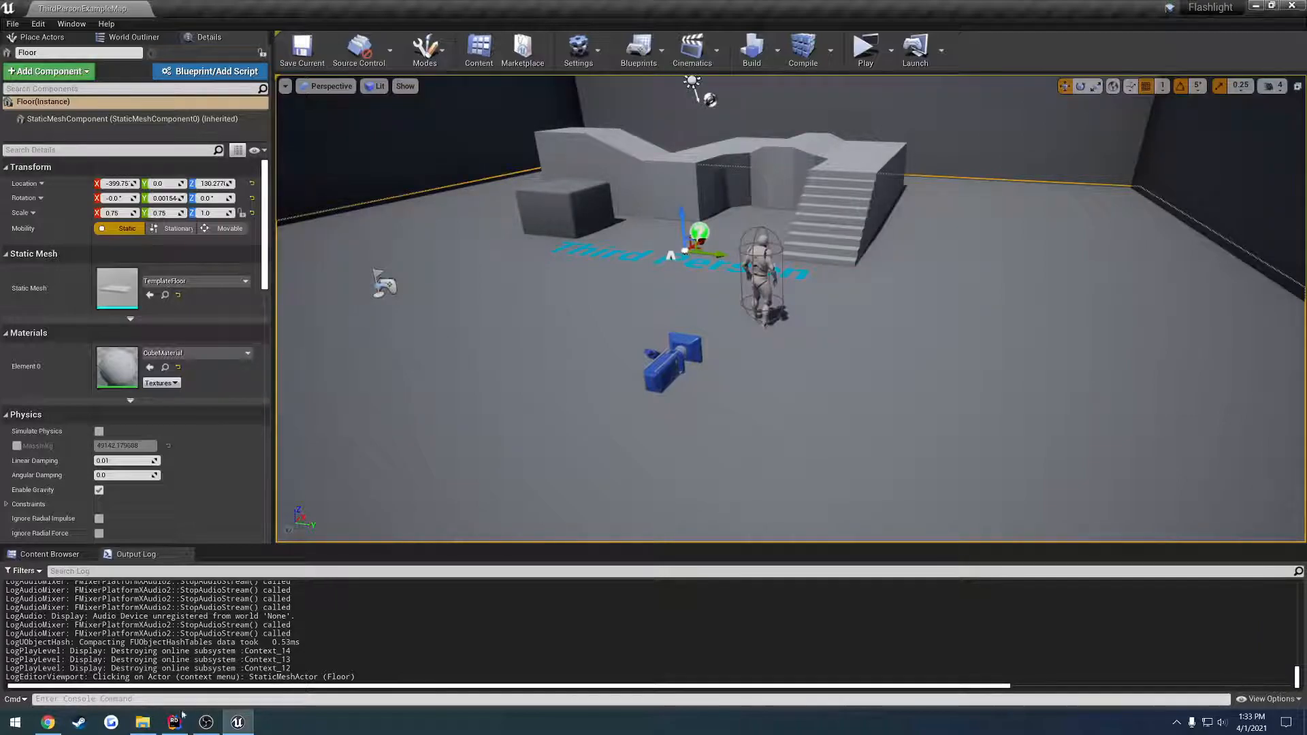
left_click(173, 722)
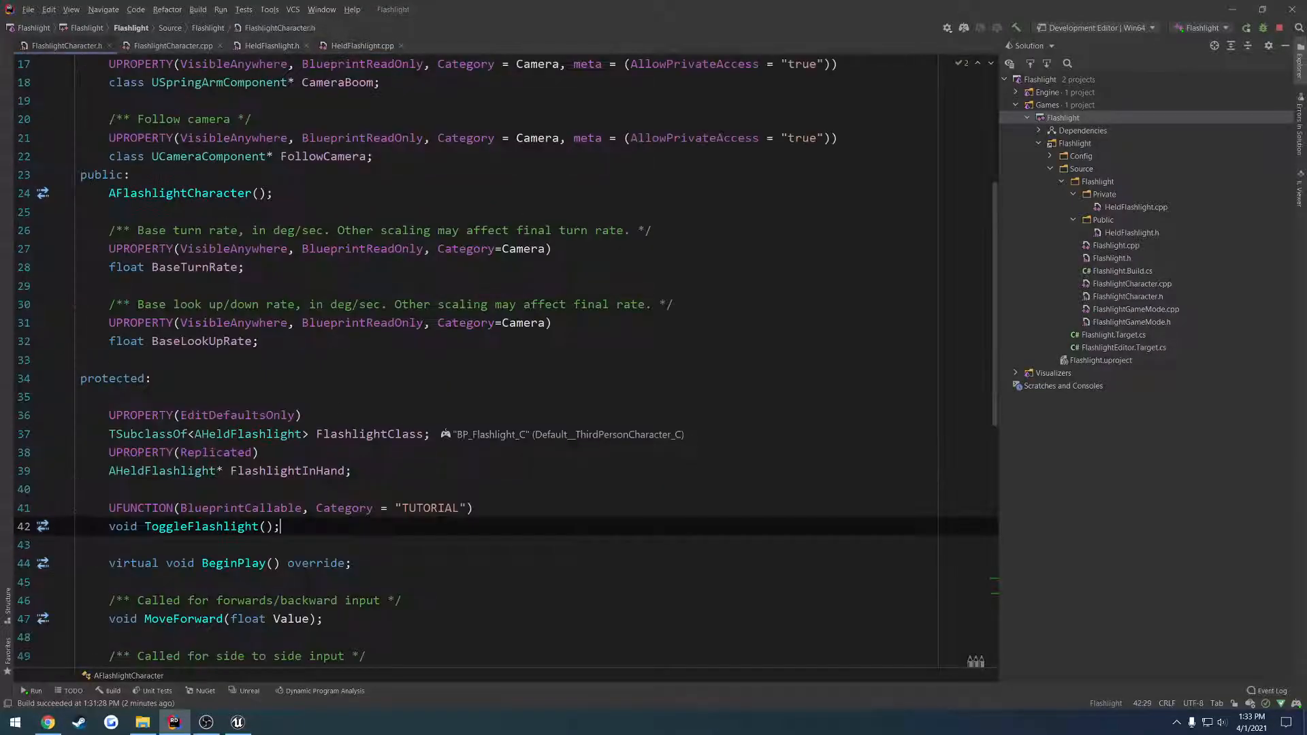
scroll("down", 3)
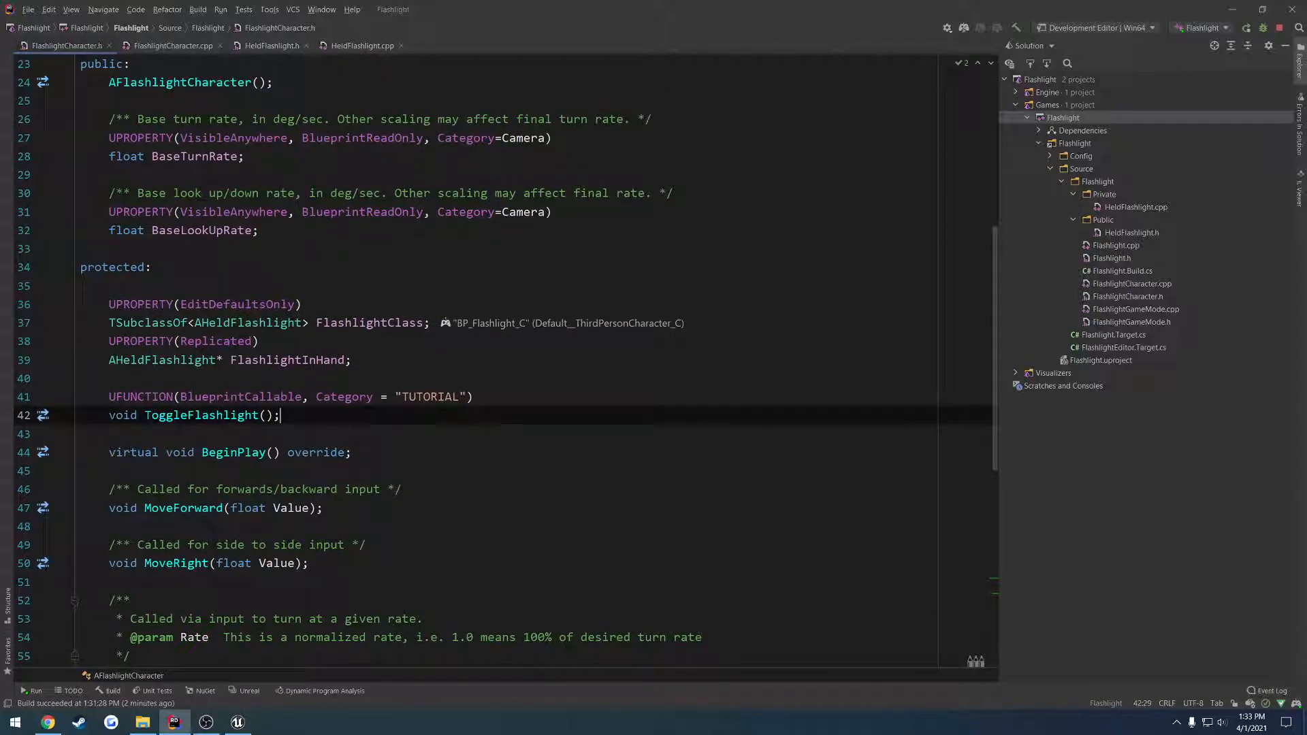
double_click(288, 360)
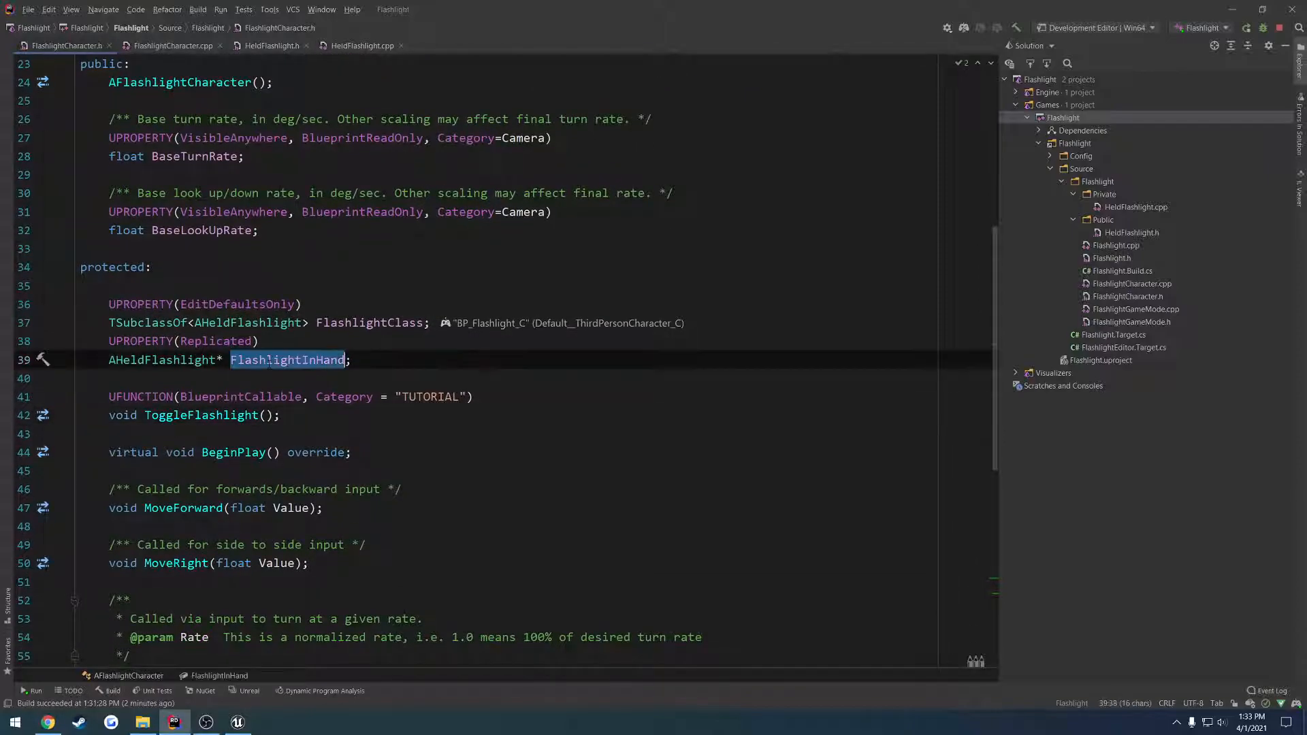